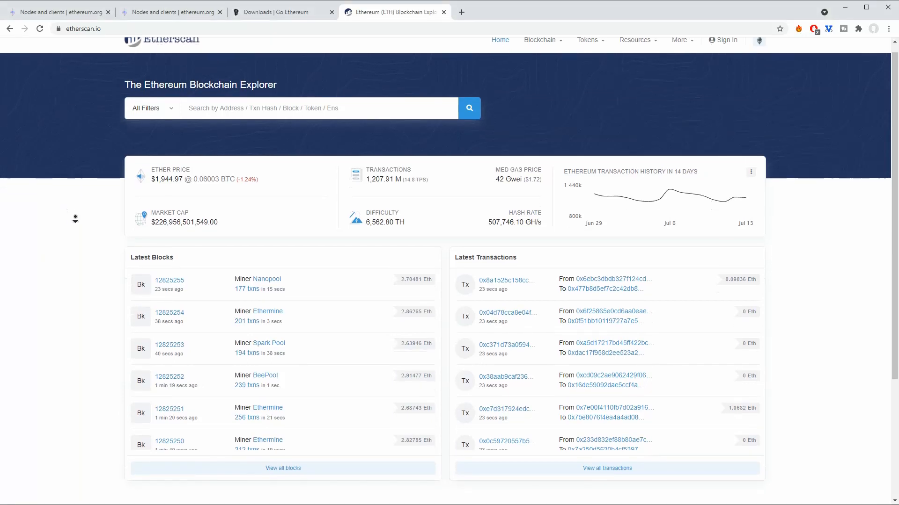
# - Bring up the Nodes and clients page and highlight the client languages JavaScript, Python, C#
pyautogui.scroll(-3)
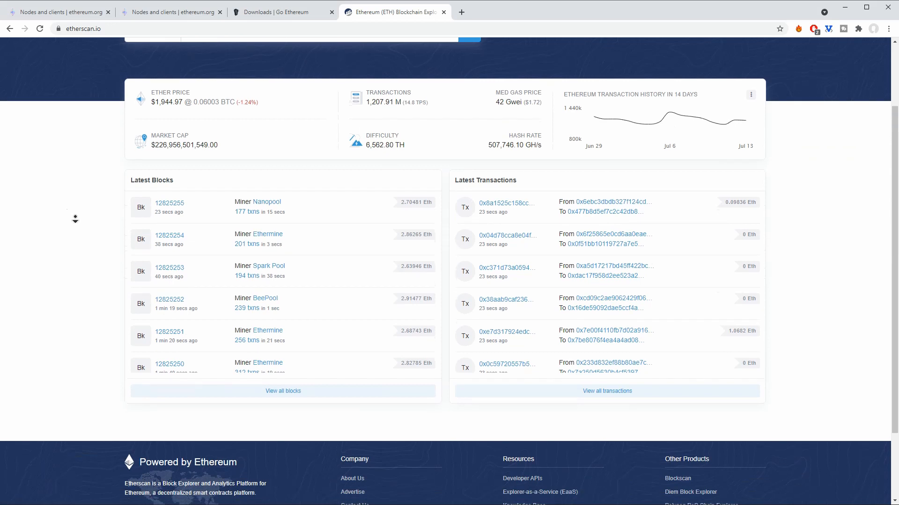
pyautogui.scroll(-3)
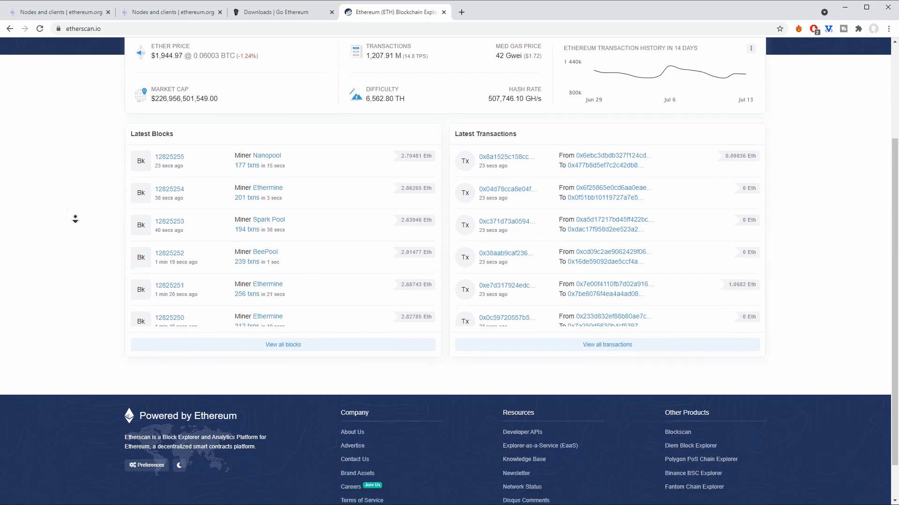
pyautogui.scroll(-3)
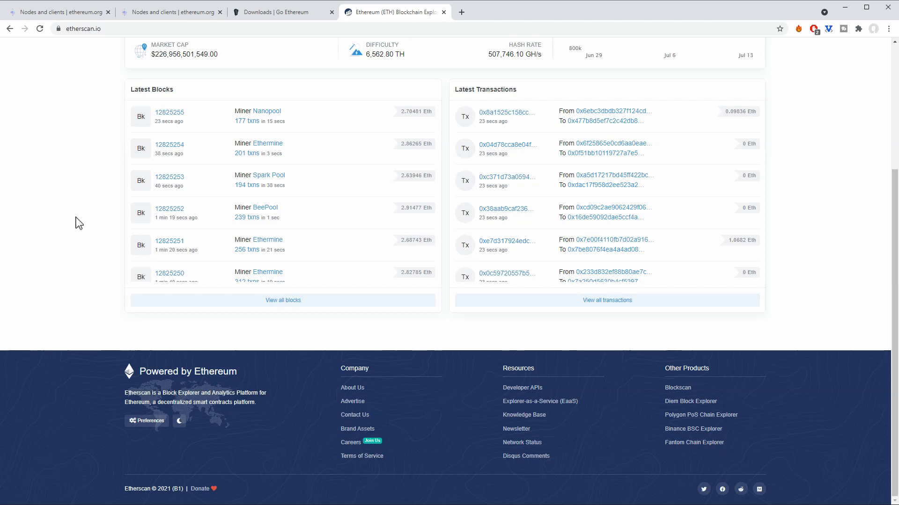
pyautogui.moveTo(105, 201)
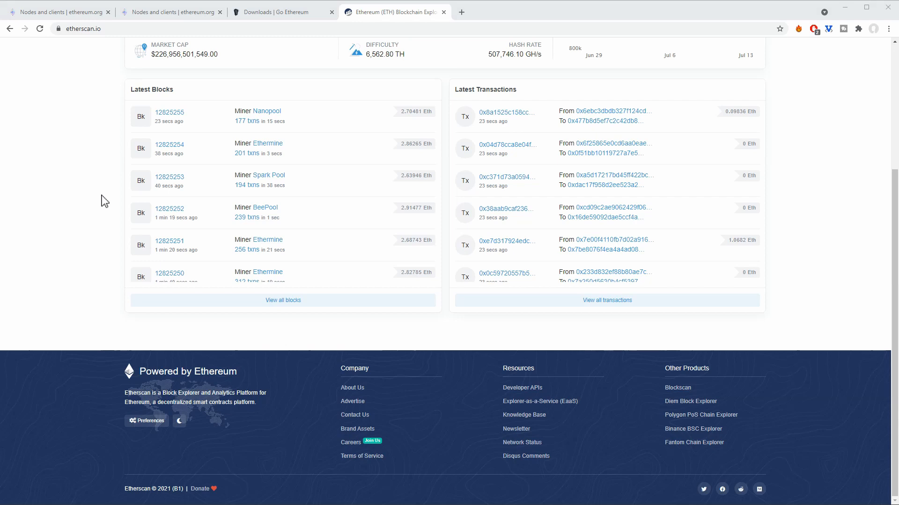
pyautogui.click(57, 11)
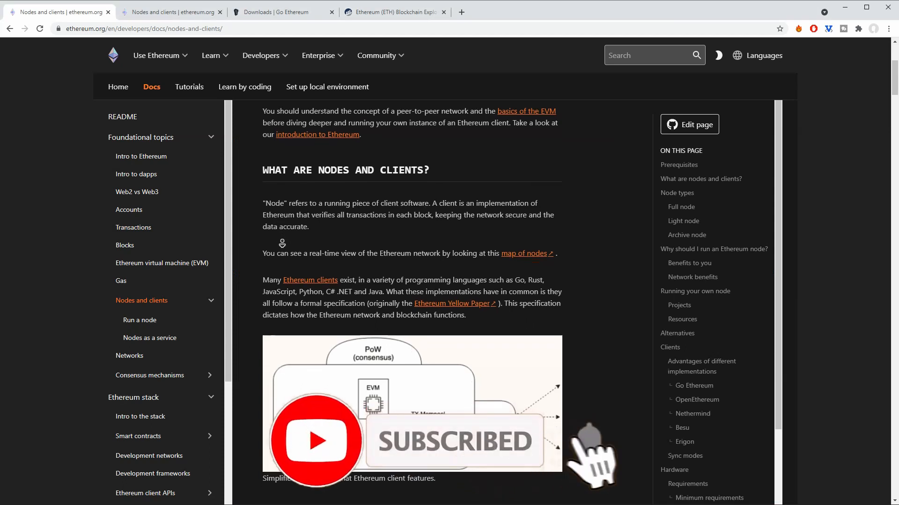
pyautogui.scroll(-3)
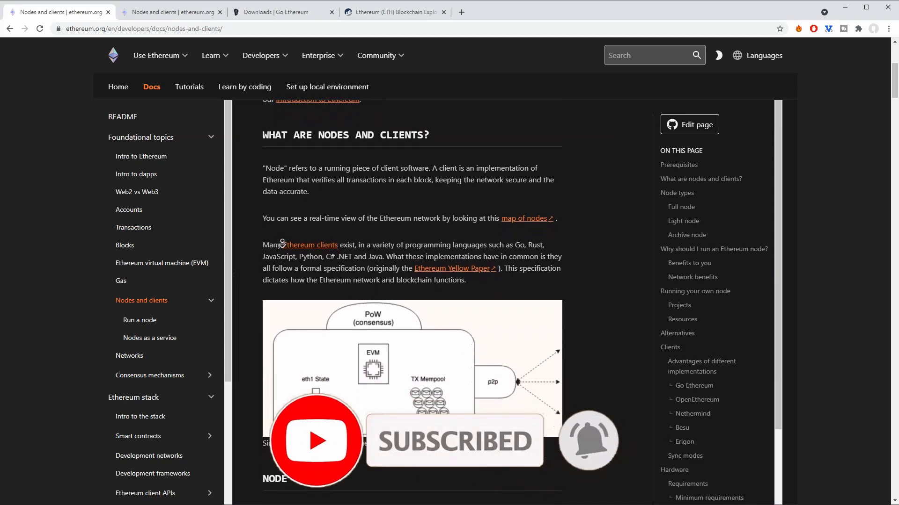
pyautogui.scroll(-3)
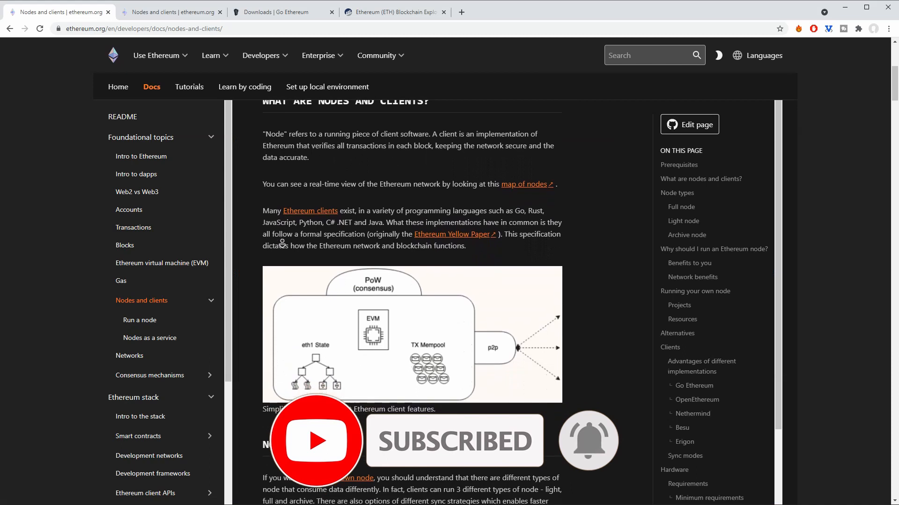
pyautogui.scroll(-3)
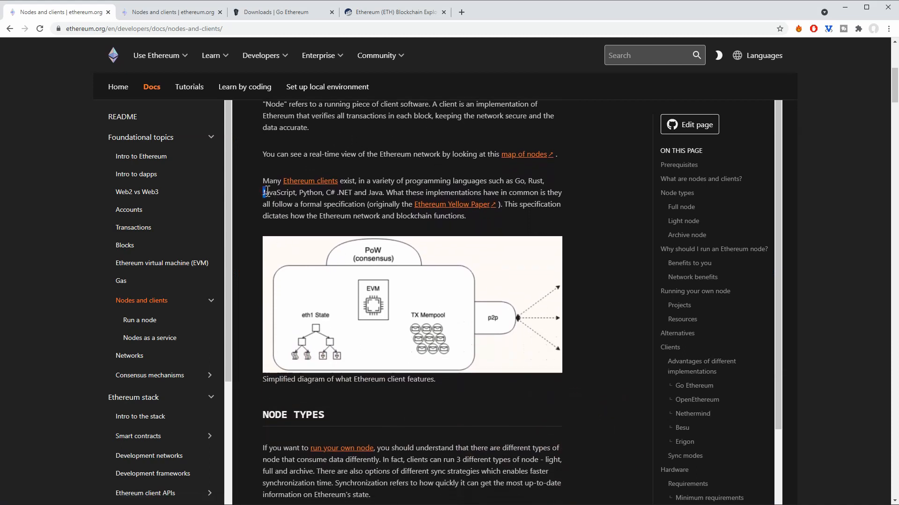
pyautogui.moveTo(262, 193); pyautogui.dragTo(338, 192)
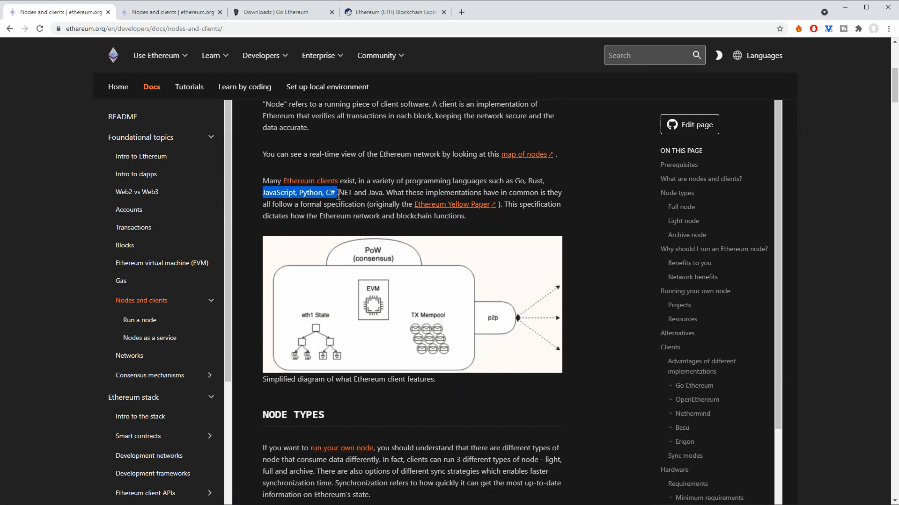
pyautogui.moveTo(338, 193); pyautogui.dragTo(383, 193)
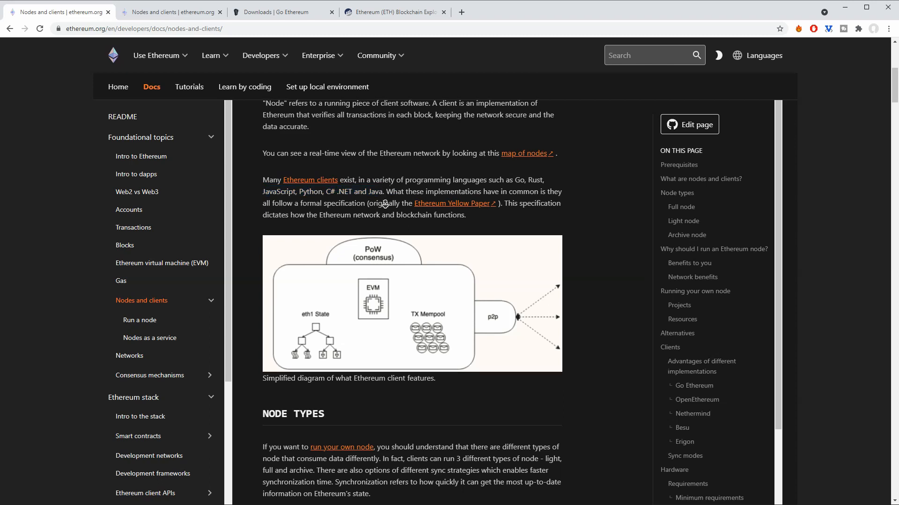
# - Scroll to Node types and highlight the full node's and light node's first properties
pyautogui.scroll(-3)
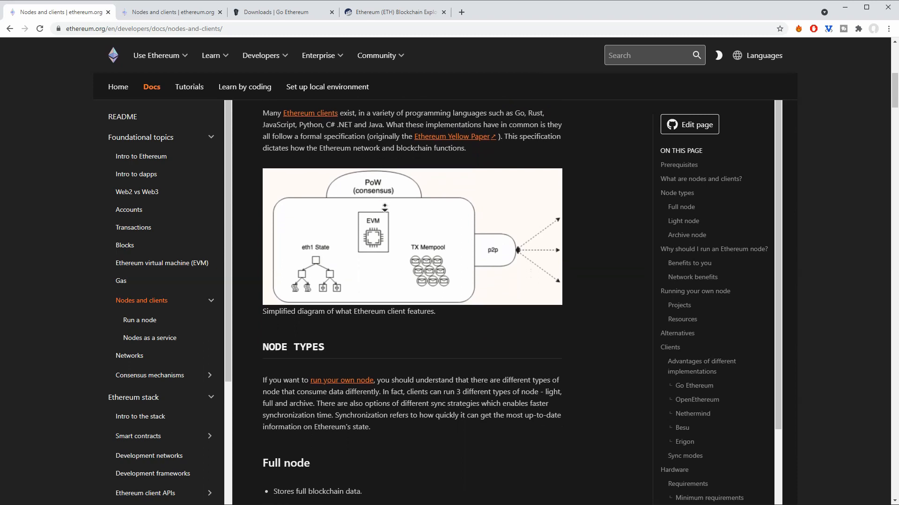
pyautogui.scroll(-3)
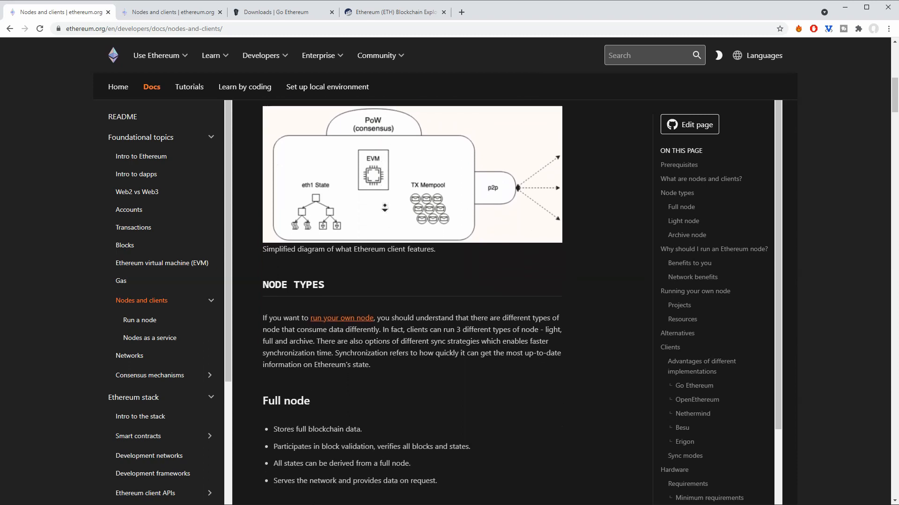
pyautogui.scroll(-3)
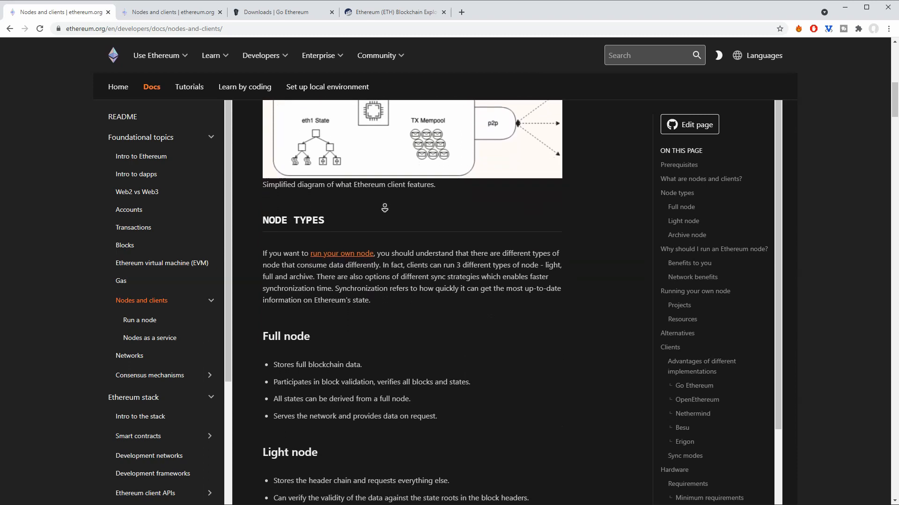
pyautogui.scroll(-3)
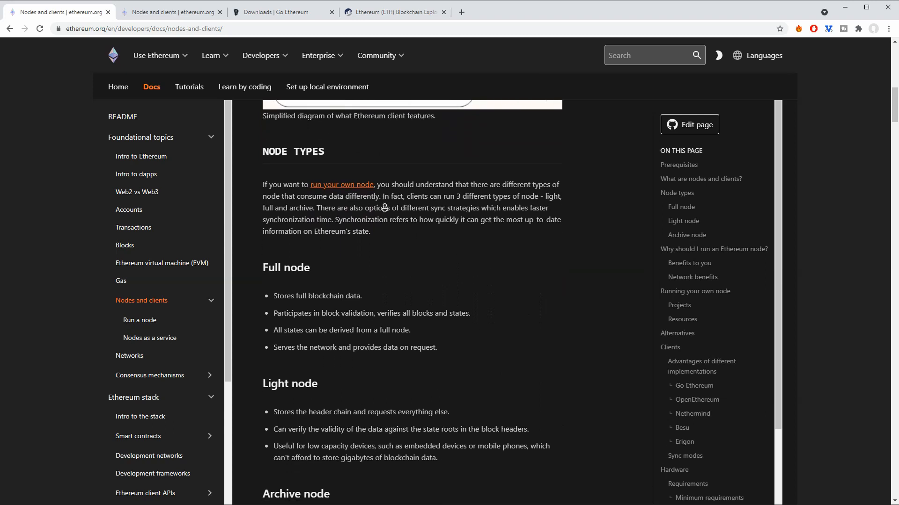
pyautogui.scroll(-3)
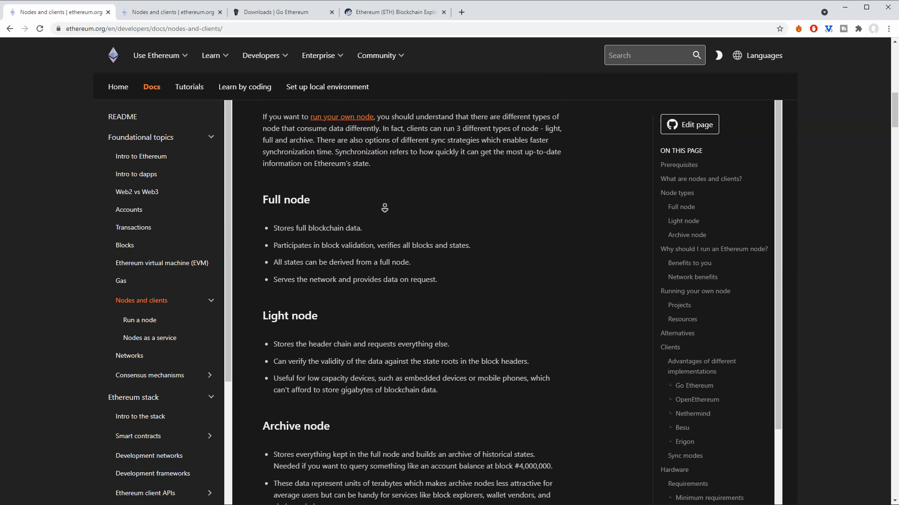
pyautogui.scroll(-3)
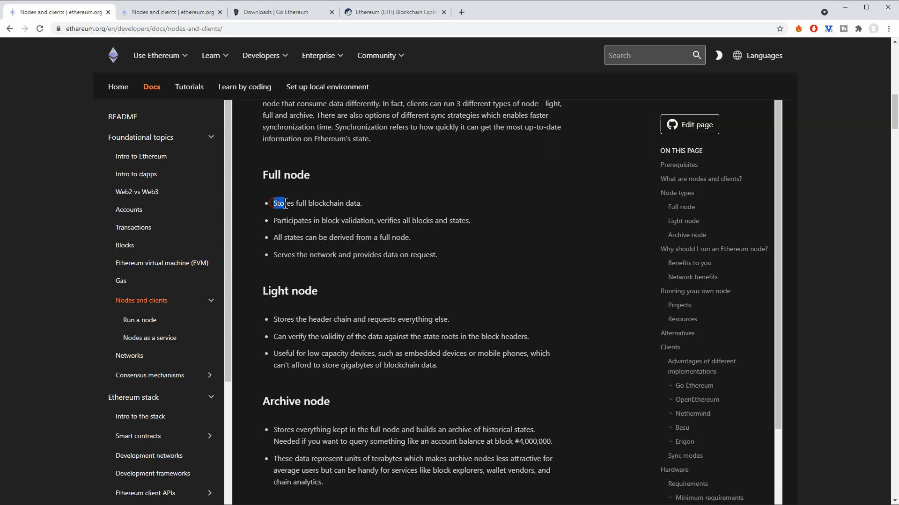
pyautogui.moveTo(274, 203); pyautogui.dragTo(361, 203)
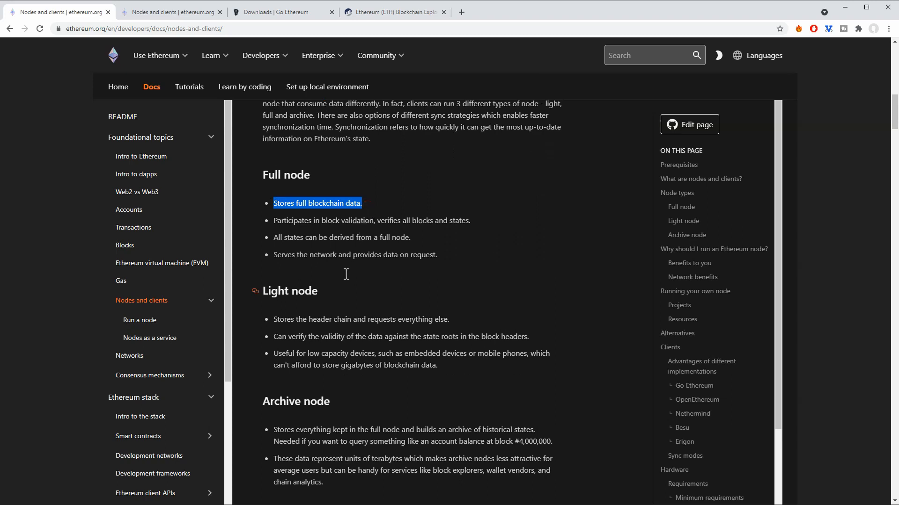
pyautogui.moveTo(308, 321)
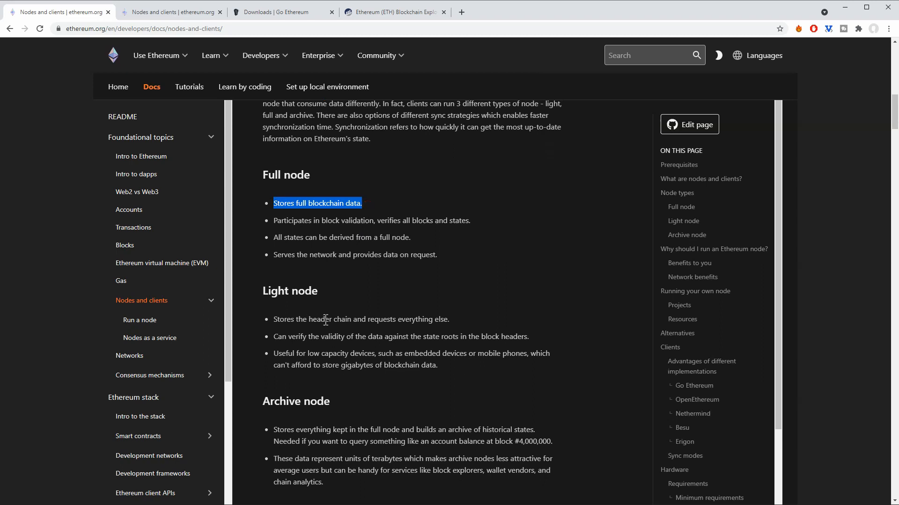
pyautogui.click(283, 320)
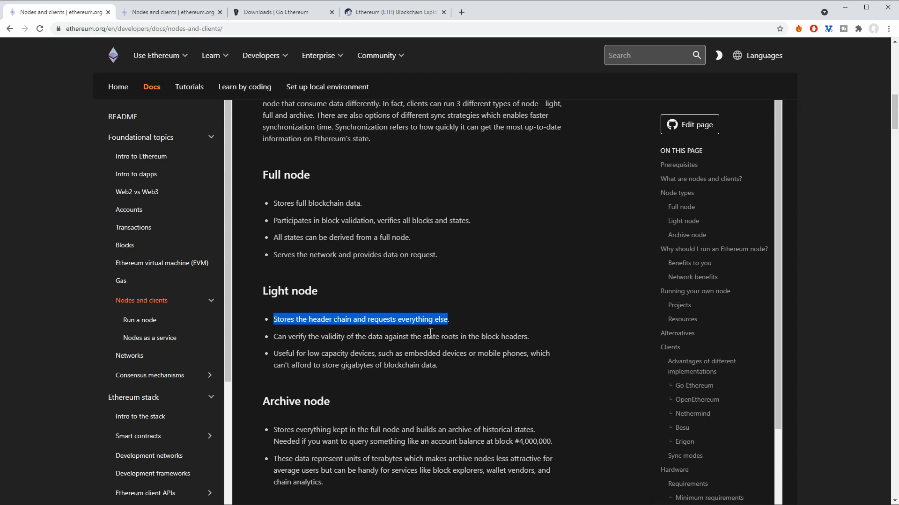
pyautogui.moveTo(418, 337)
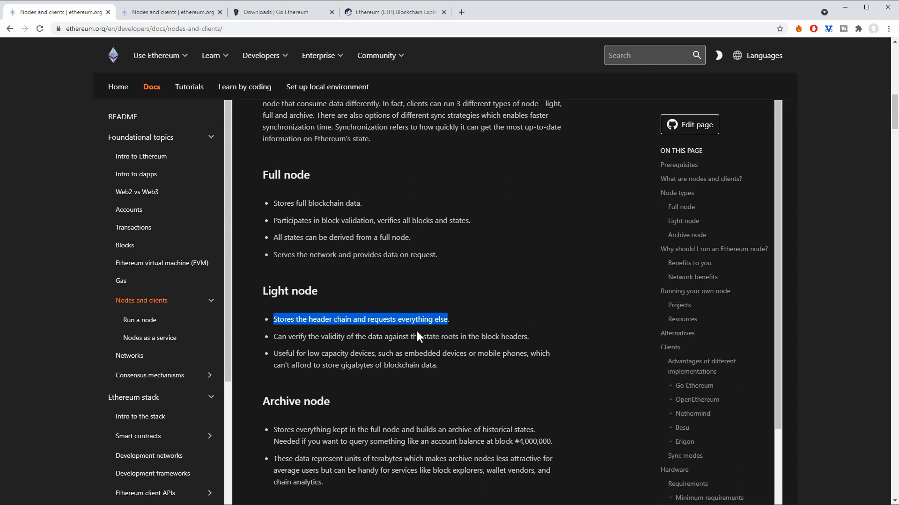
pyautogui.moveTo(375, 351)
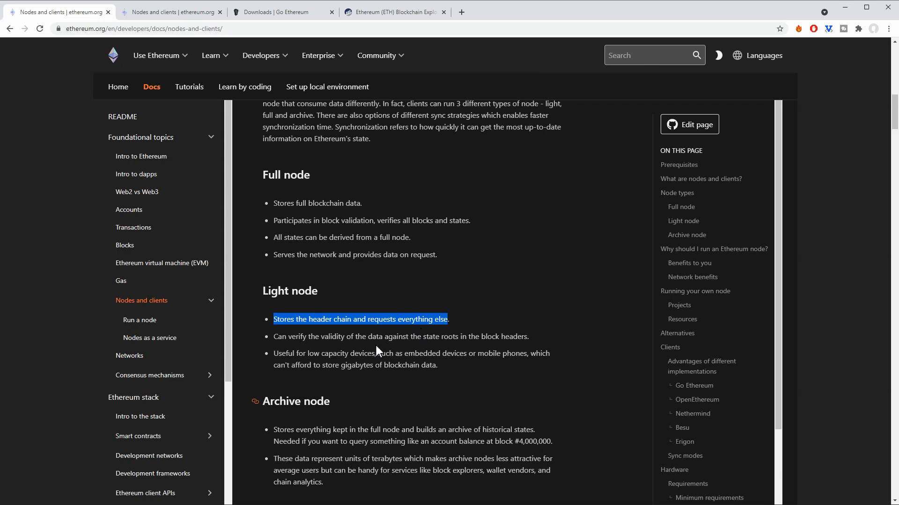
pyautogui.scroll(-3)
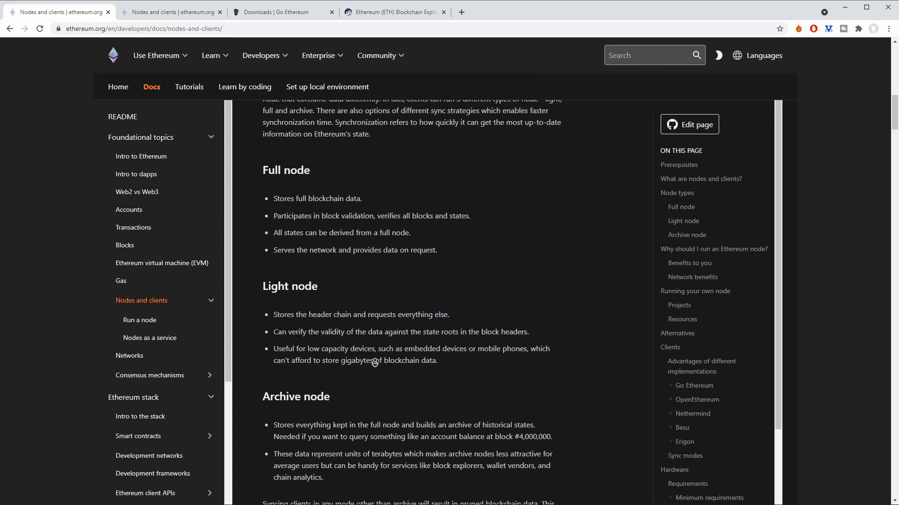
pyautogui.scroll(-3)
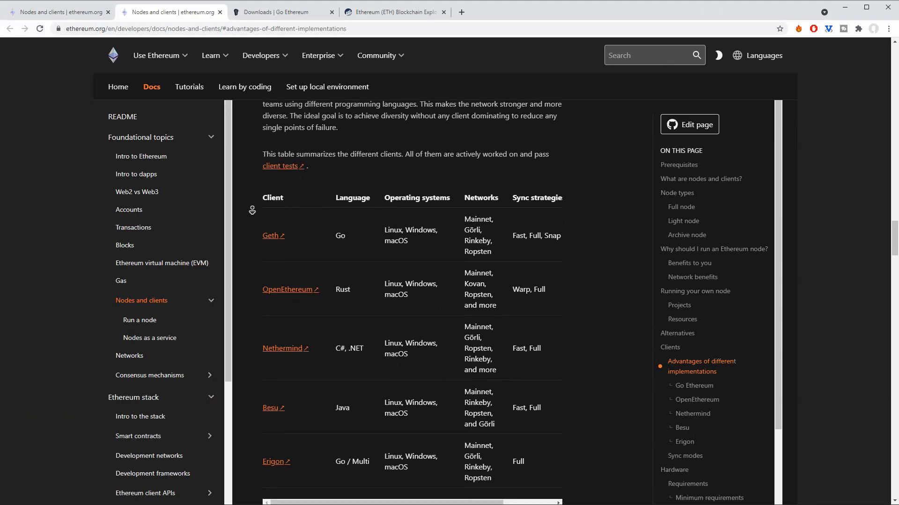
# - Scroll through the client comparison table and move on to the Go Ethereum downloads page
pyautogui.scroll(-3)
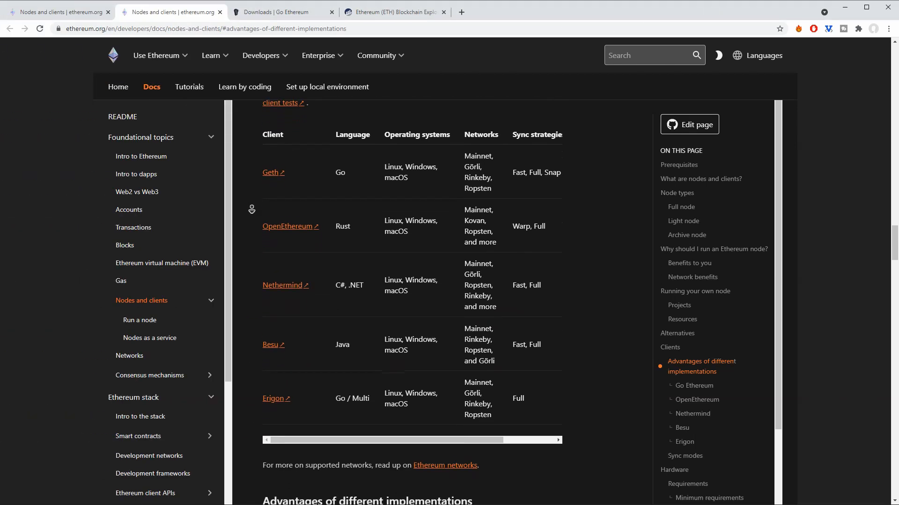
pyautogui.scroll(-3)
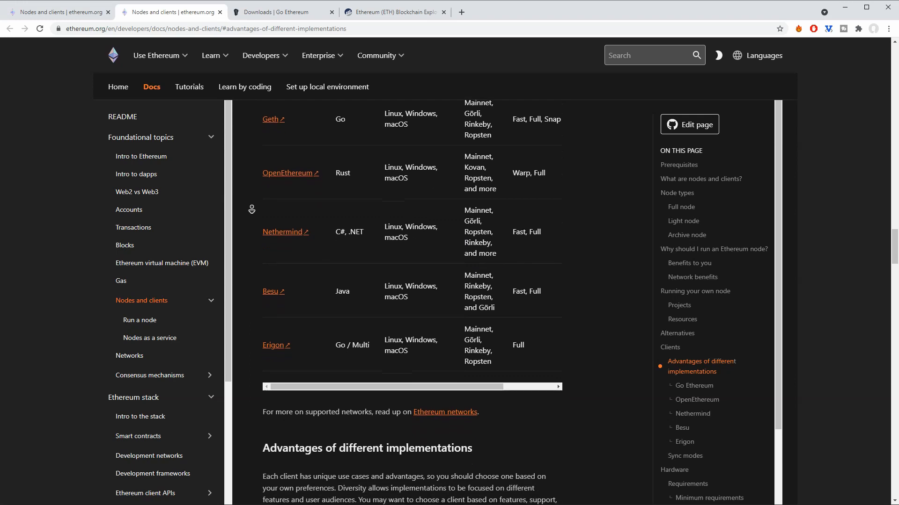
pyautogui.scroll(-3)
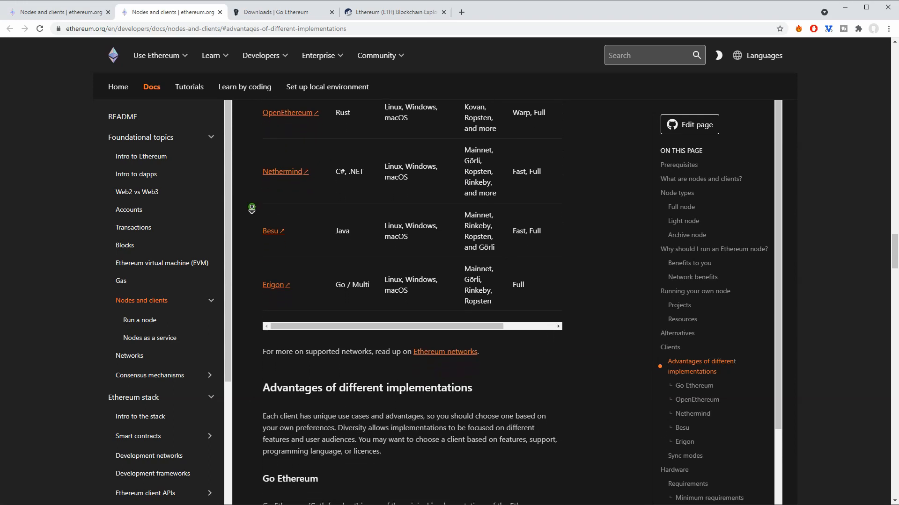
pyautogui.moveTo(251, 188)
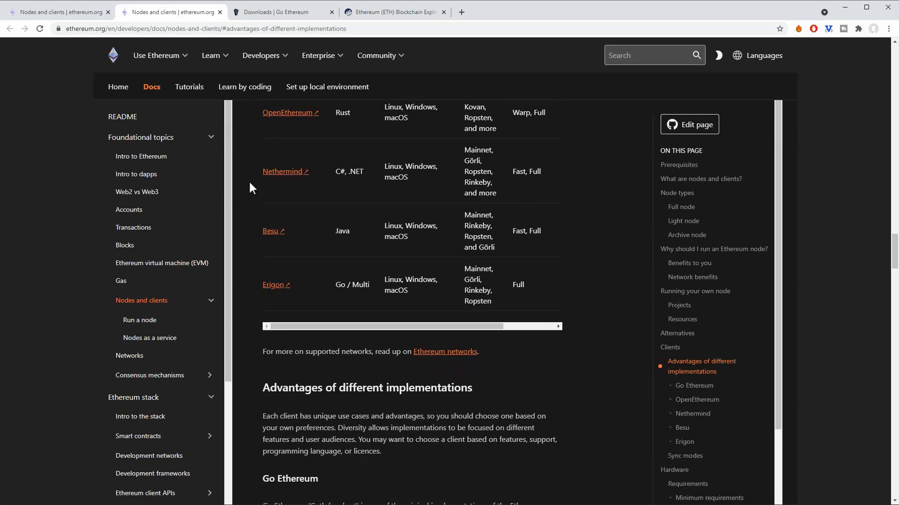
pyautogui.click(282, 12)
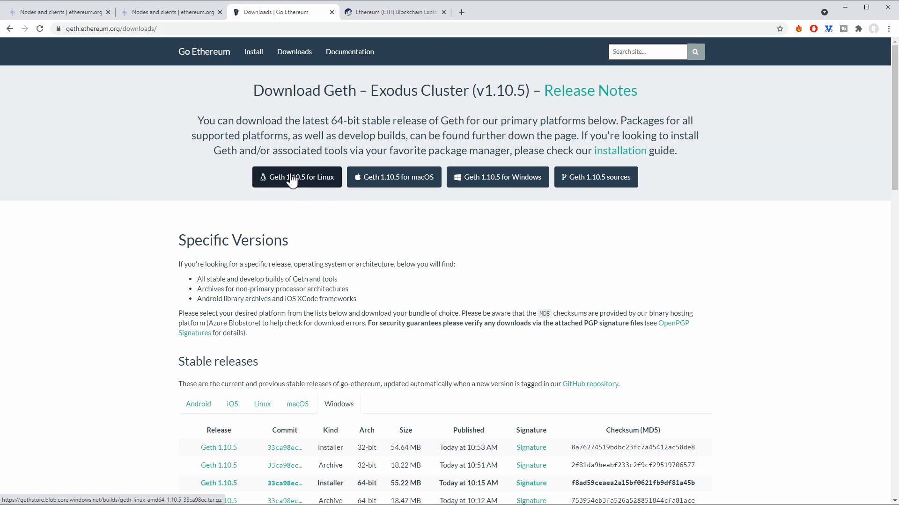
pyautogui.moveTo(349, 187)
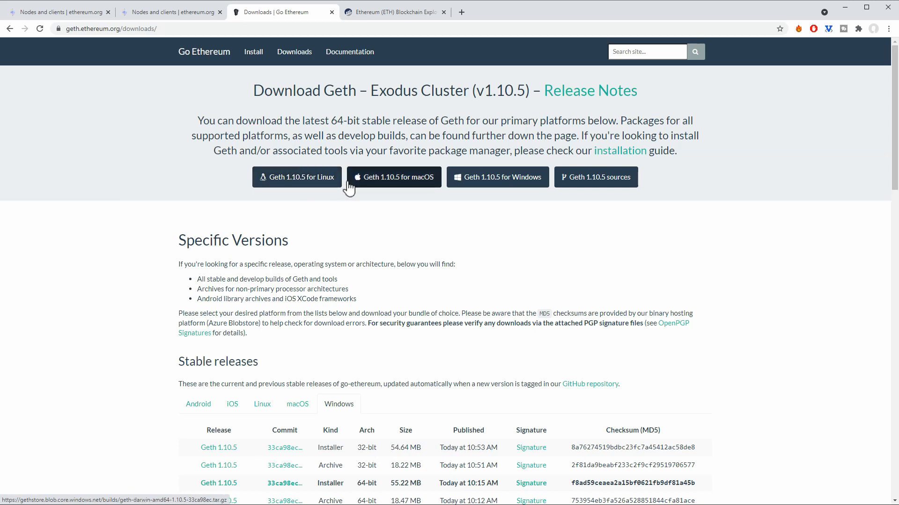
pyautogui.moveTo(361, 192)
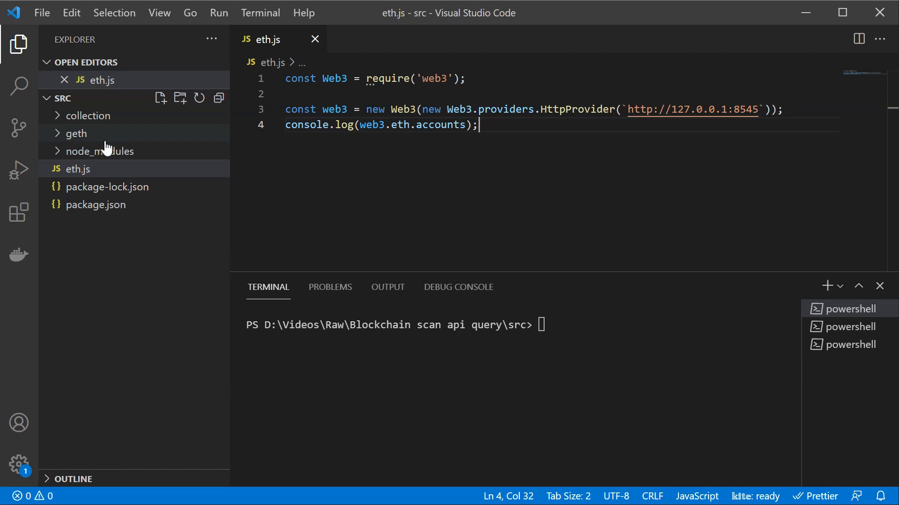
pyautogui.moveTo(90, 194)
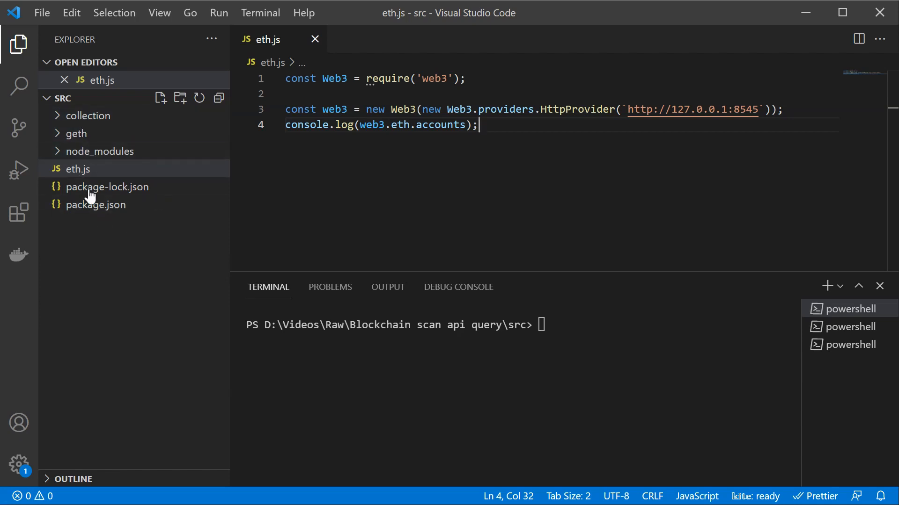
pyautogui.moveTo(96, 205)
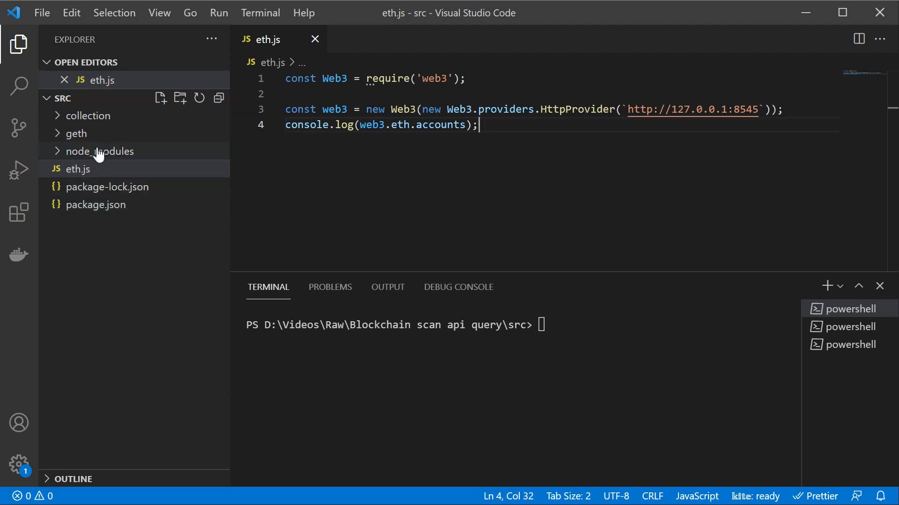
# - Expand the geth folder in the Explorer to reveal geth-windows-amd64-1.10.5
pyautogui.click(76, 133)
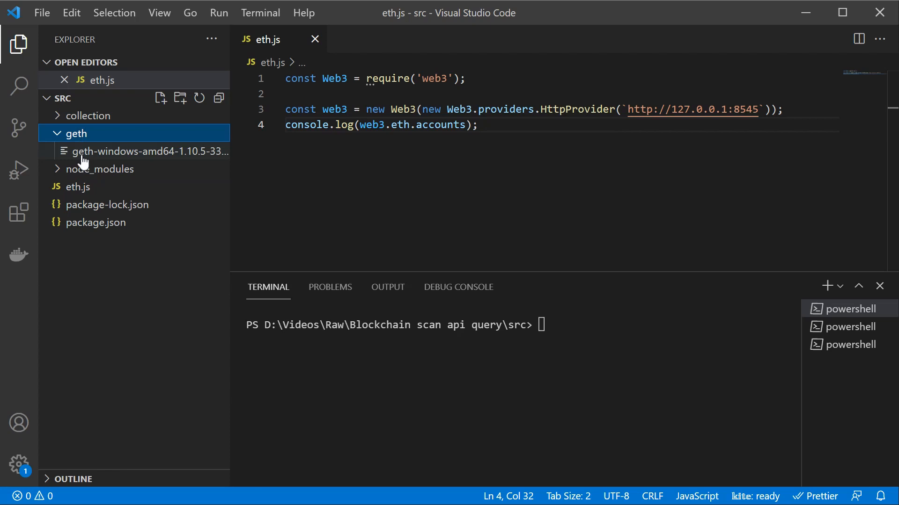
pyautogui.moveTo(81, 138)
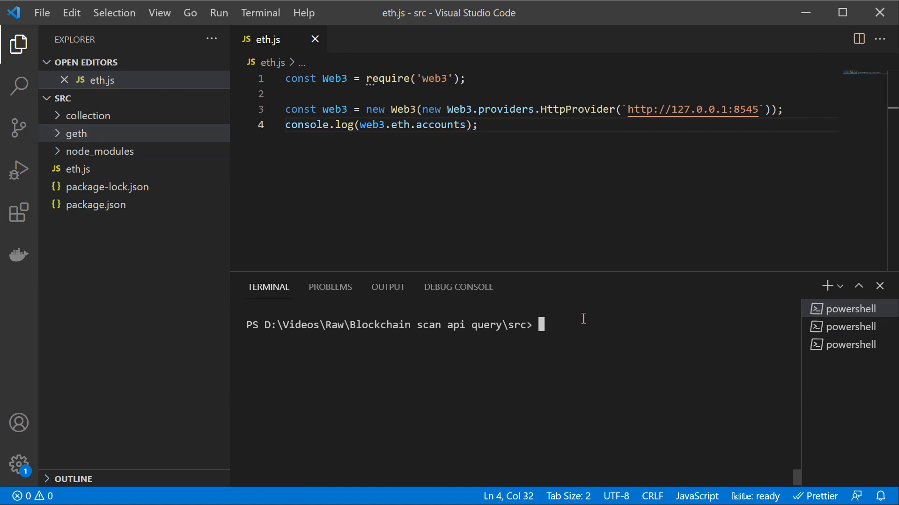
pyautogui.moveTo(566, 325)
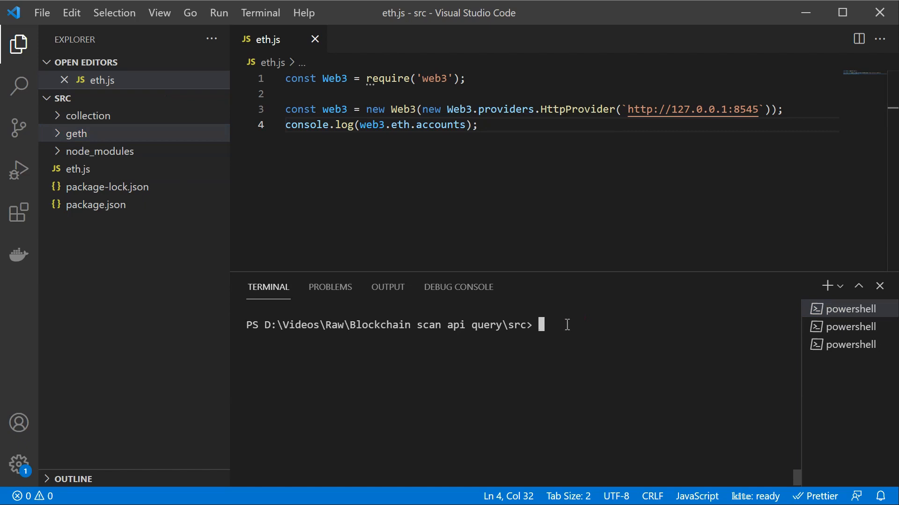
# - Run geth --syncmode full --http.addr 0.0.0.0 in the terminal to start a full-sync node
pyautogui.write('geth --syncmode full --http.addr 0.0.0.0')
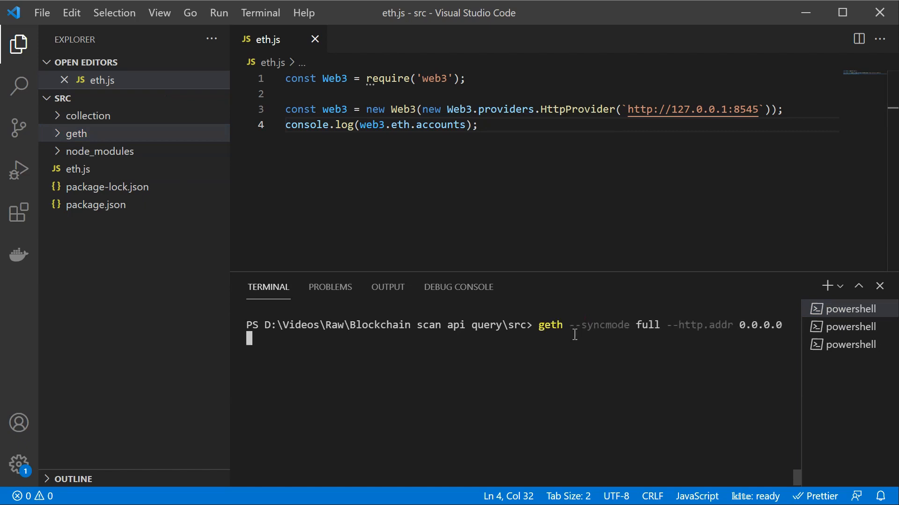
pyautogui.moveTo(642, 332)
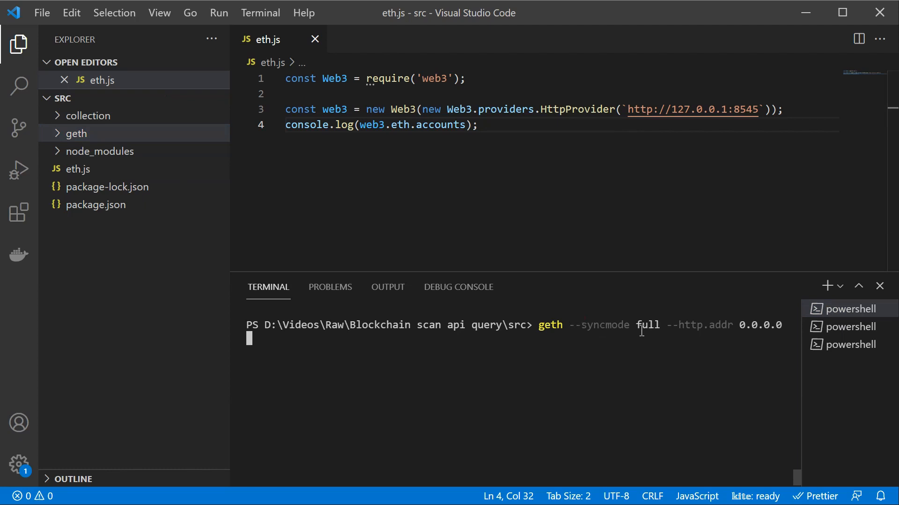
pyautogui.moveTo(731, 331)
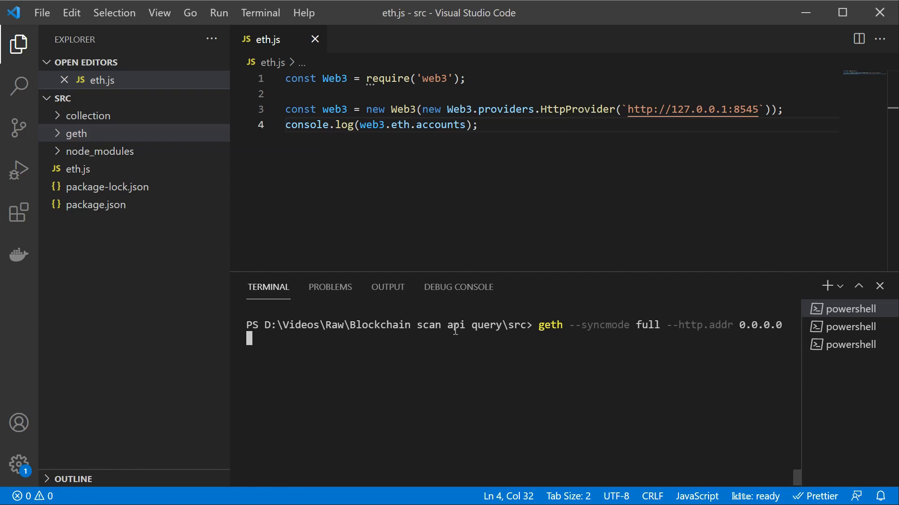
pyautogui.moveTo(410, 330)
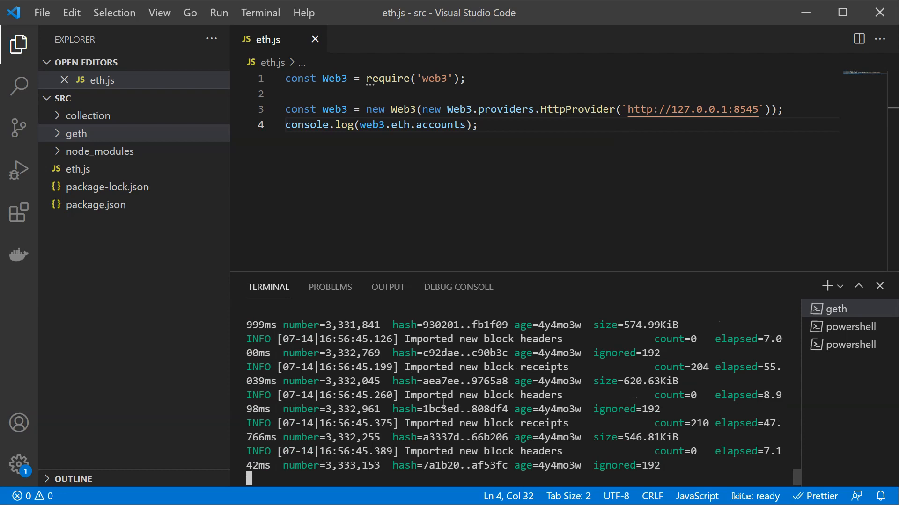
pyautogui.click(843, 326)
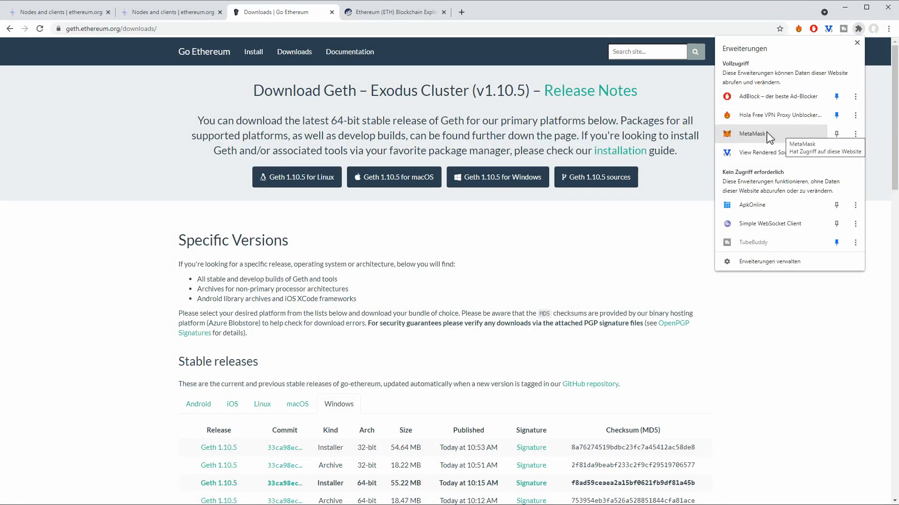
pyautogui.moveTo(767, 138)
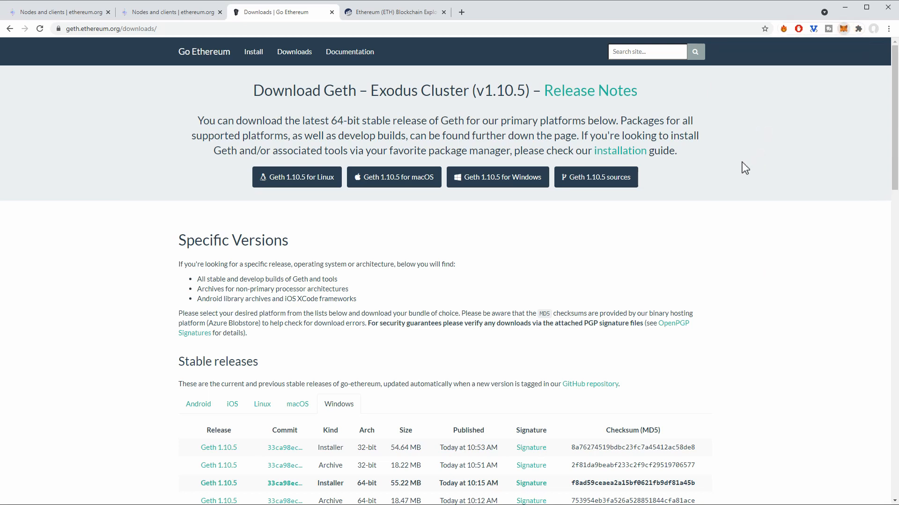
# - Open the MetaMask wallet popup showing Account 1 on Ethereum Mainnet with 0 ETH
pyautogui.click(843, 29)
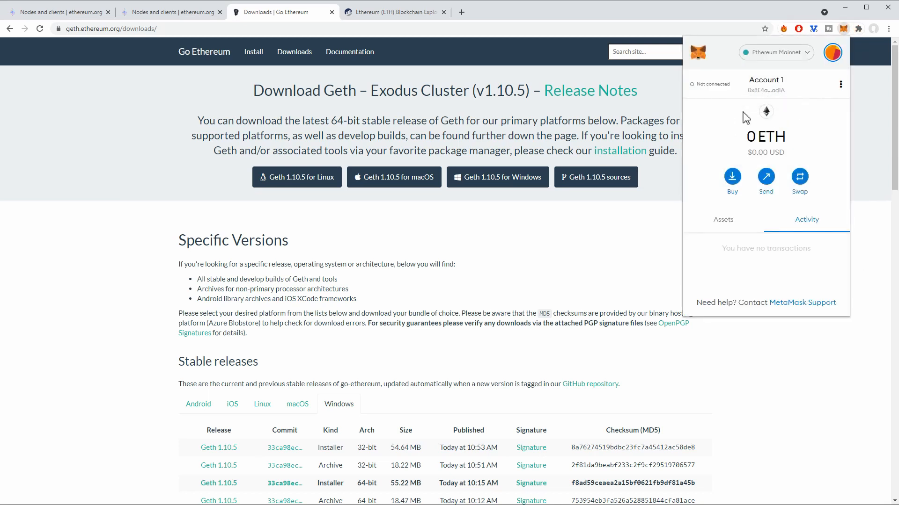
pyautogui.moveTo(764, 83)
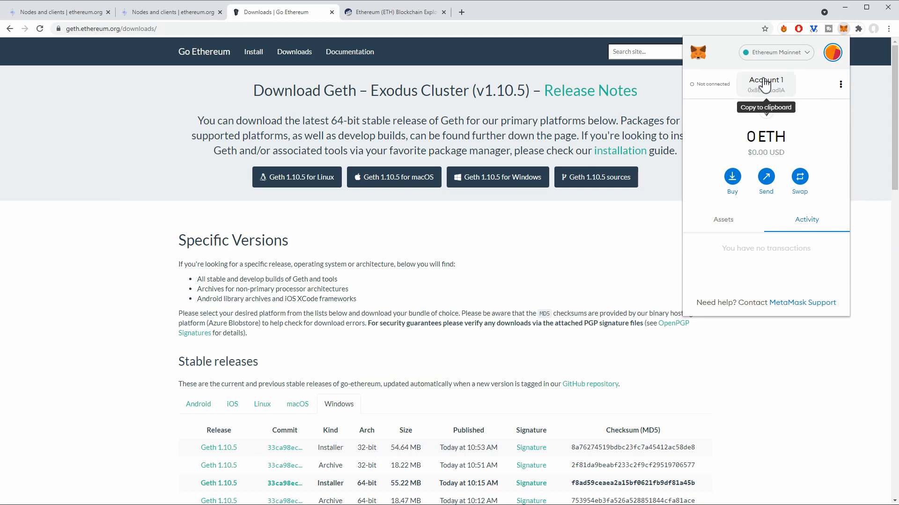
pyautogui.moveTo(770, 91)
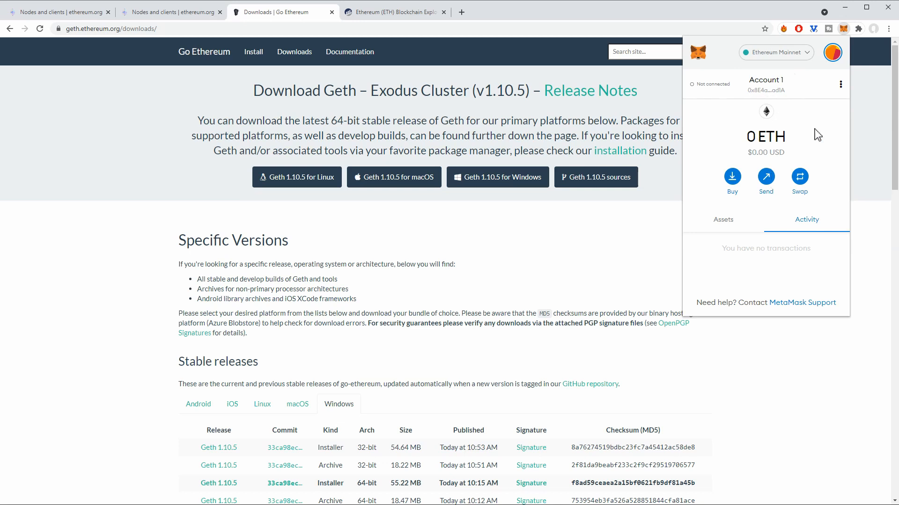
pyautogui.moveTo(766, 177)
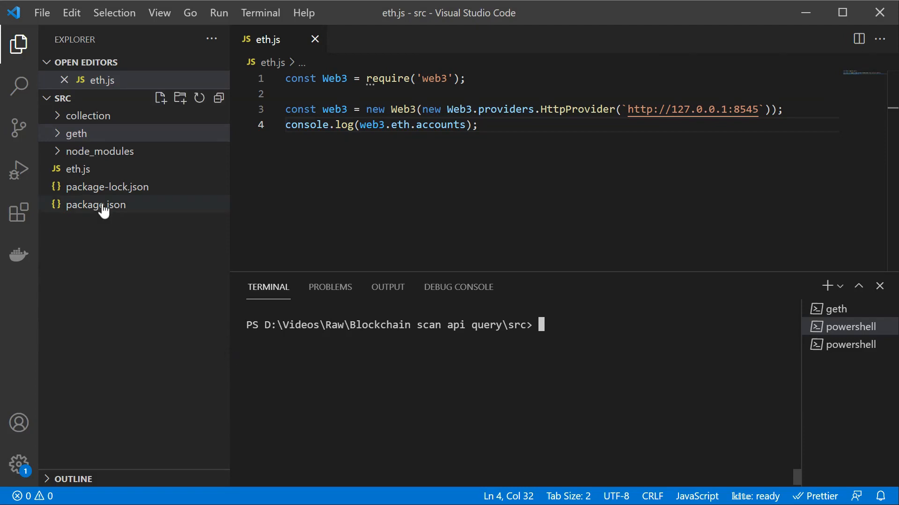
# - Check package.json dependencies, then clear the terminal and start node_modules/.bin/testrpc, selecting the first account
pyautogui.click(76, 133)
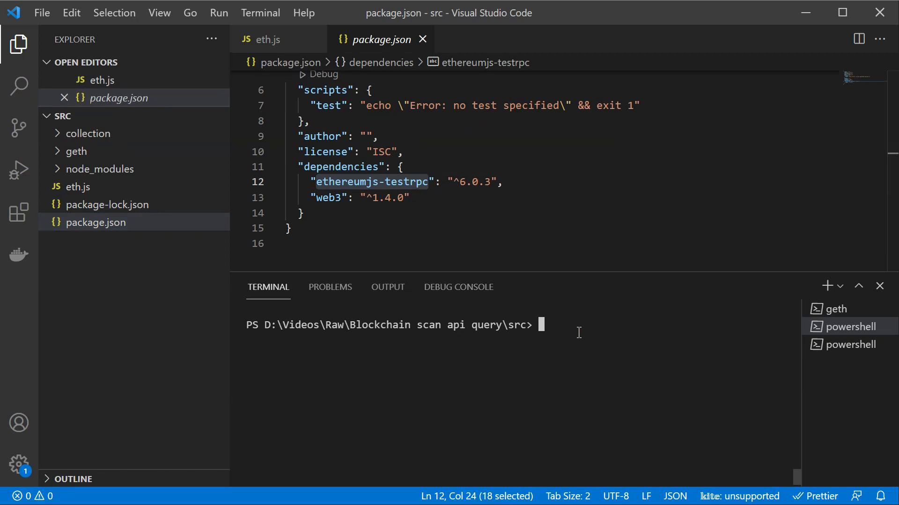
pyautogui.write('clear')
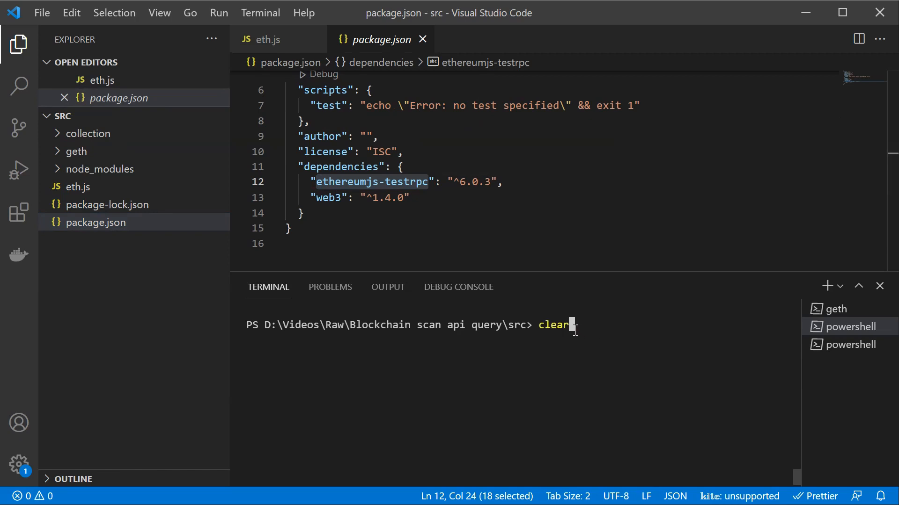
pyautogui.write('node_modules/.bin/testrpc')
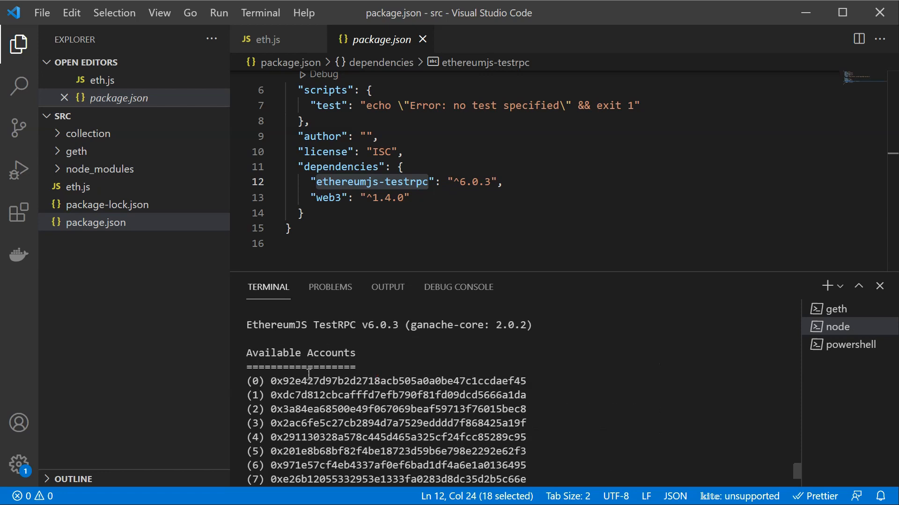
pyautogui.scroll(-3)
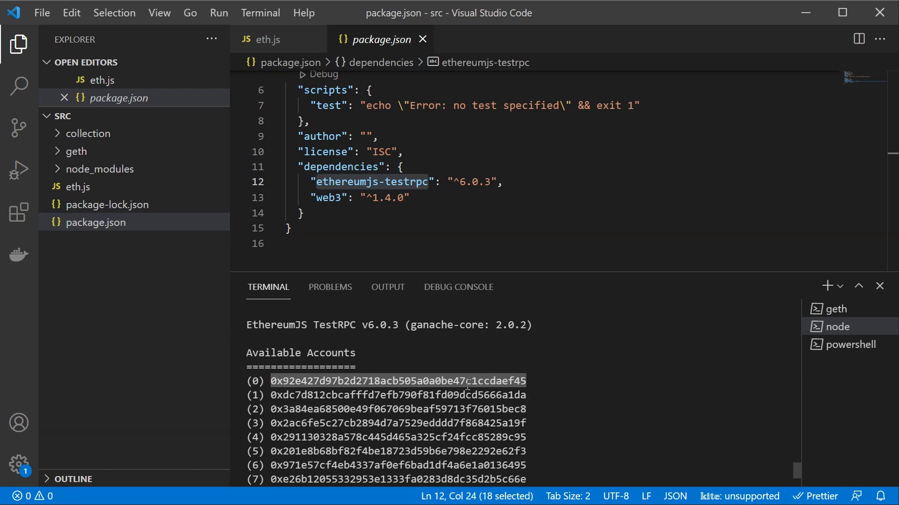
pyautogui.click(95, 223)
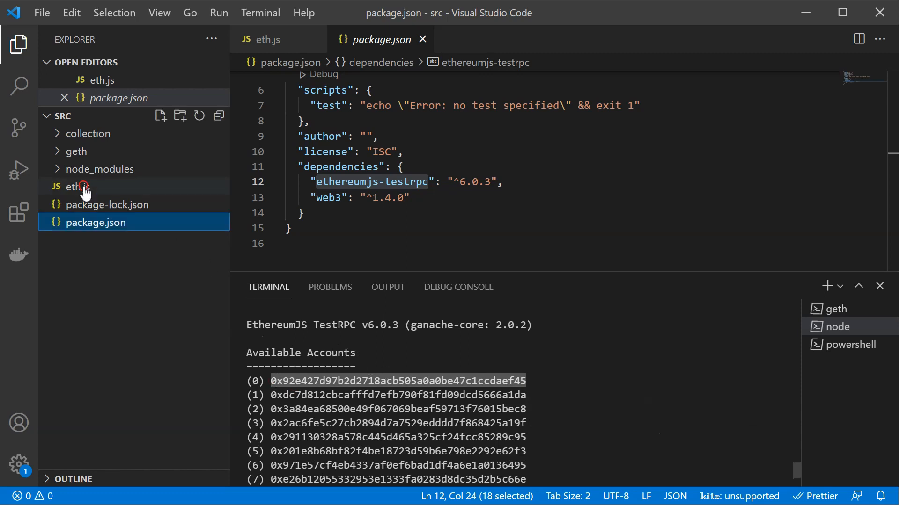
# - Reopen eth.js in the editor while TestRPC keeps running in the terminal
pyautogui.click(75, 187)
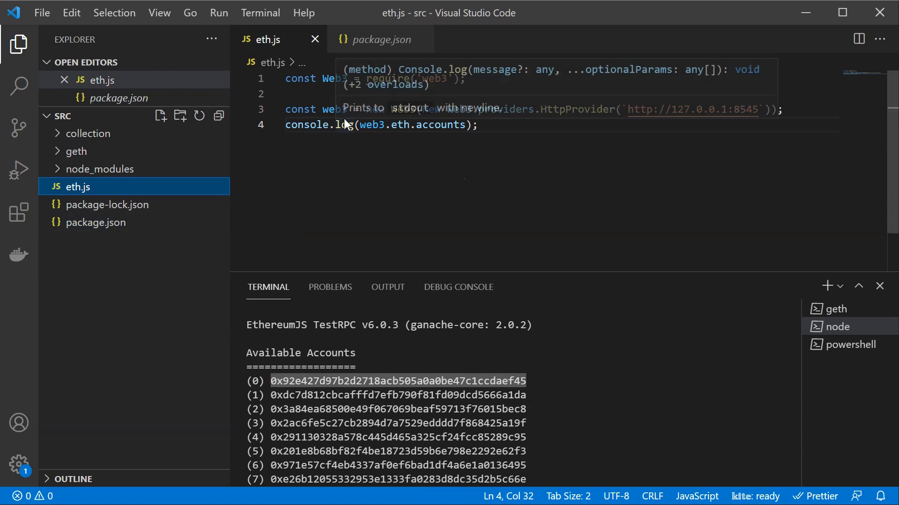
pyautogui.doubleClick(333, 79)
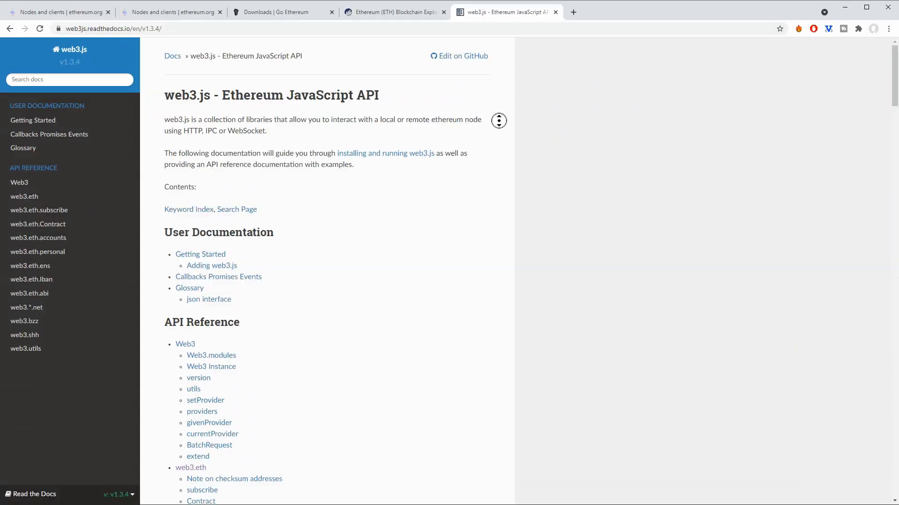
# - Scroll the web3.js API reference and change the provider URL scheme from http to ws
pyautogui.scroll(-3)
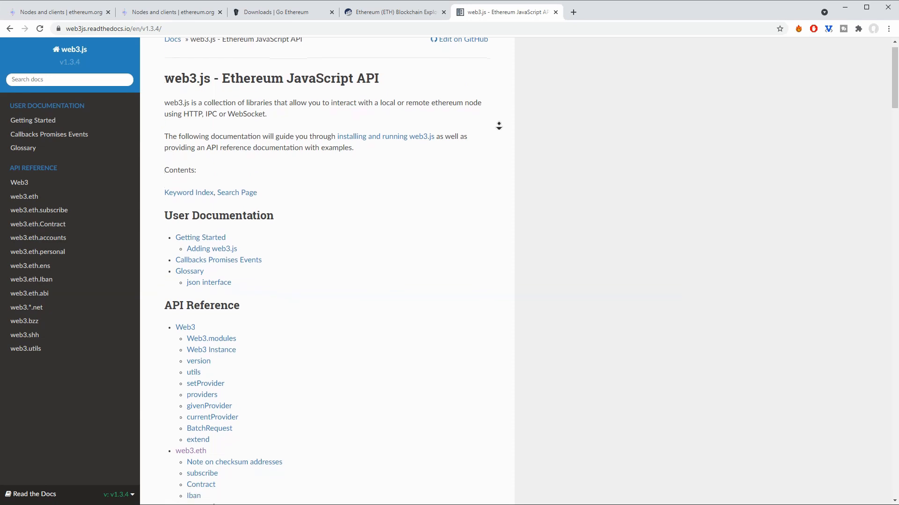
pyautogui.scroll(-3)
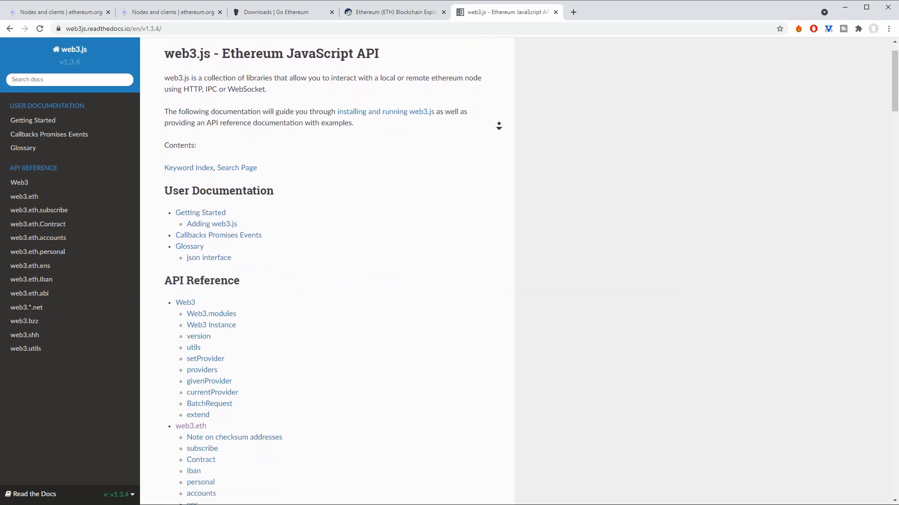
pyautogui.scroll(-3)
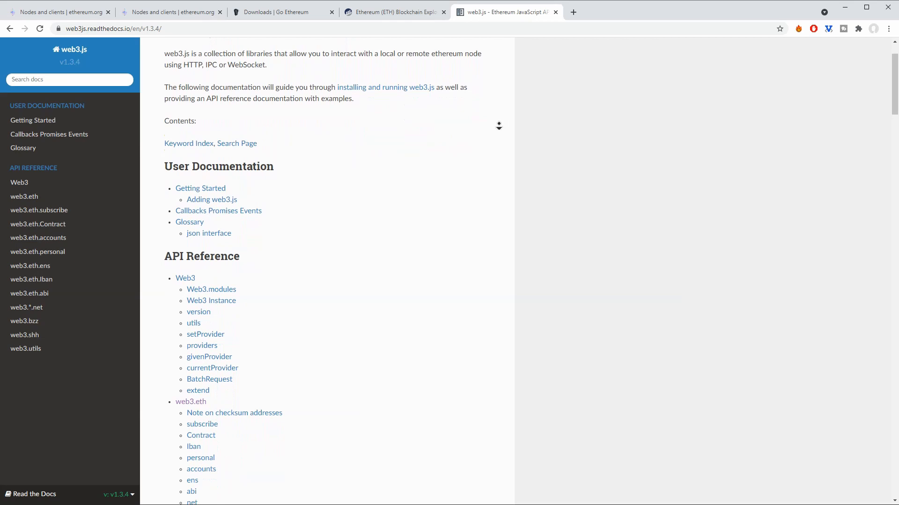
pyautogui.scroll(-3)
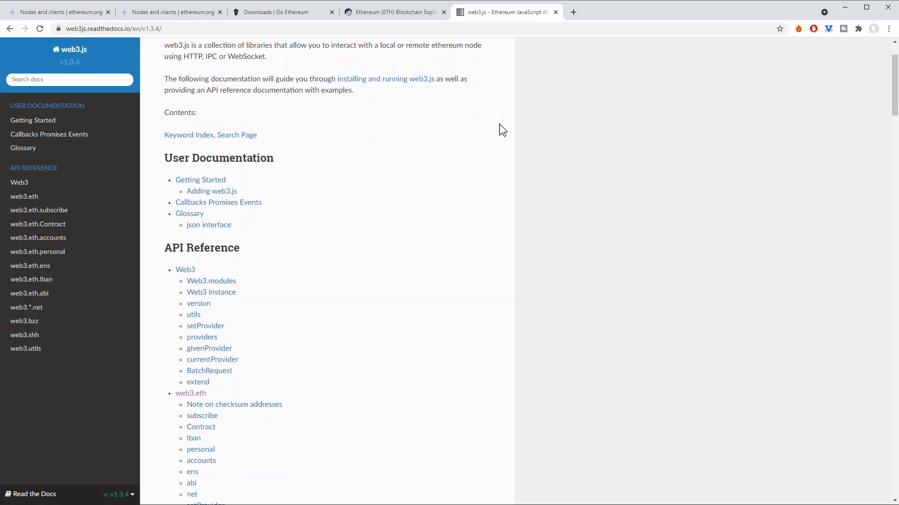
pyautogui.moveTo(492, 120)
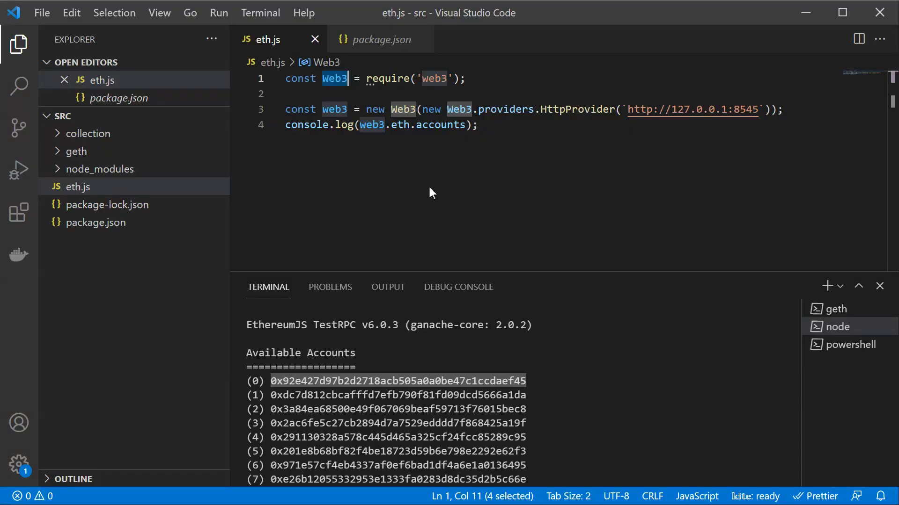
pyautogui.click(629, 109)
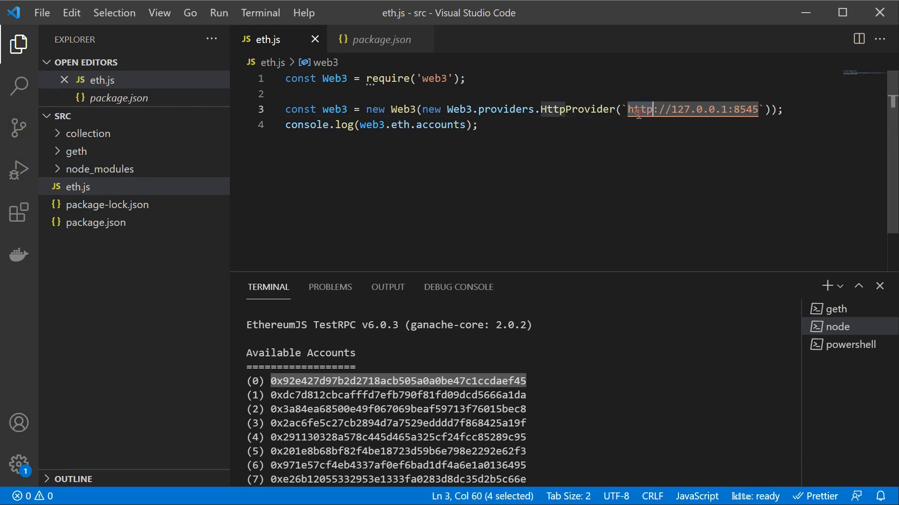
pyautogui.write('ws')
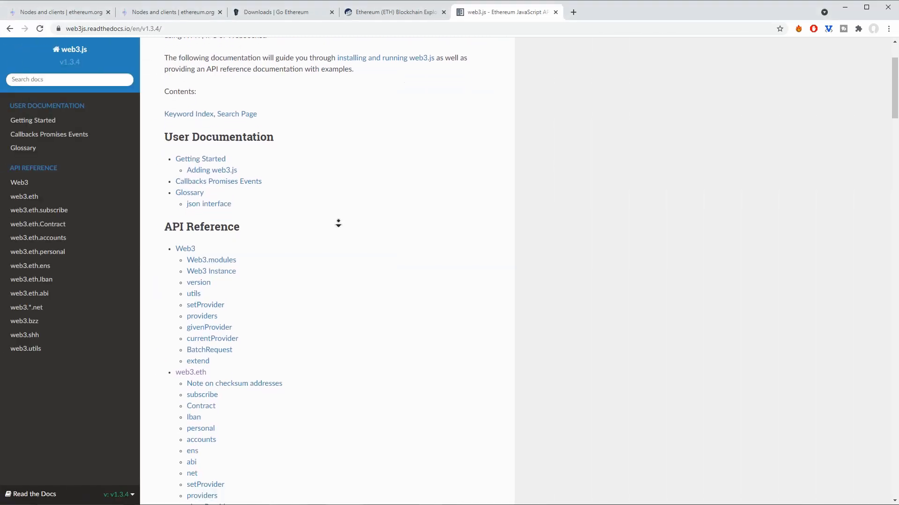
# - Scroll on to the web3.eth method list with getBlockNumber, getBalance and getBlock
pyautogui.scroll(-3)
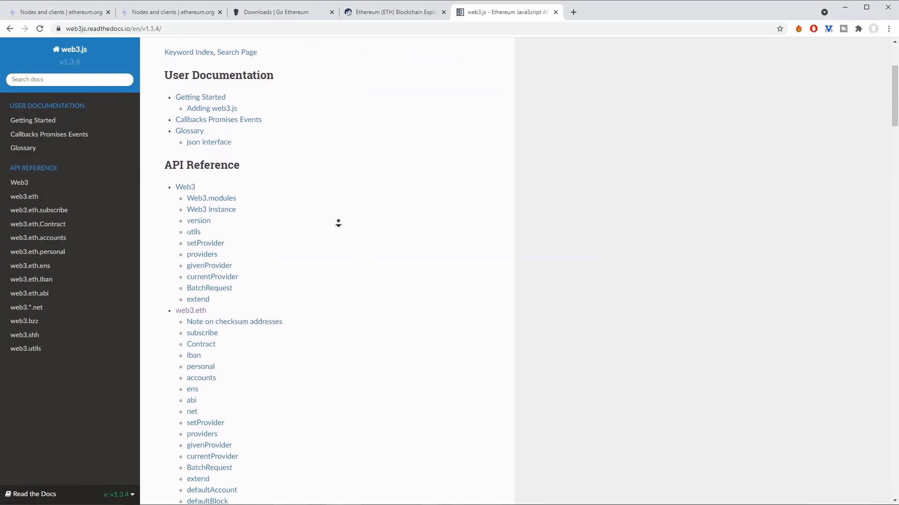
pyautogui.scroll(-3)
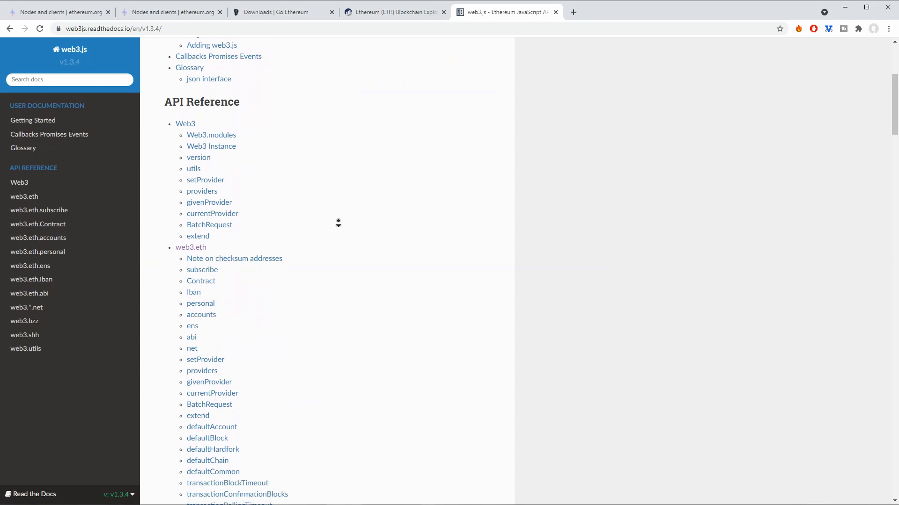
pyautogui.scroll(-3)
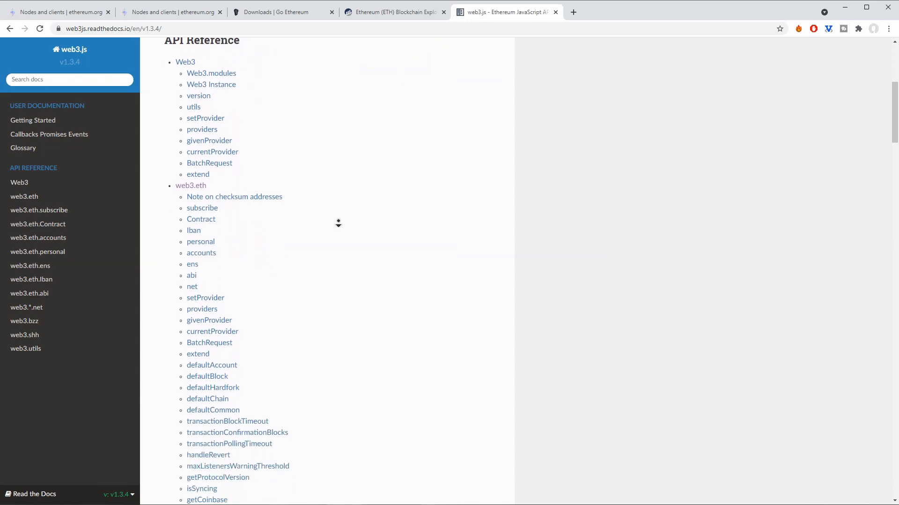
pyautogui.scroll(-3)
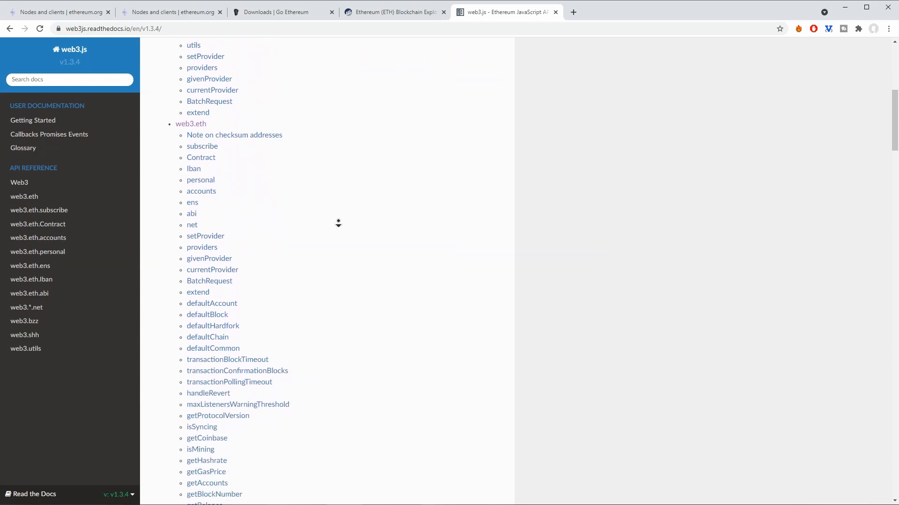
pyautogui.scroll(-3)
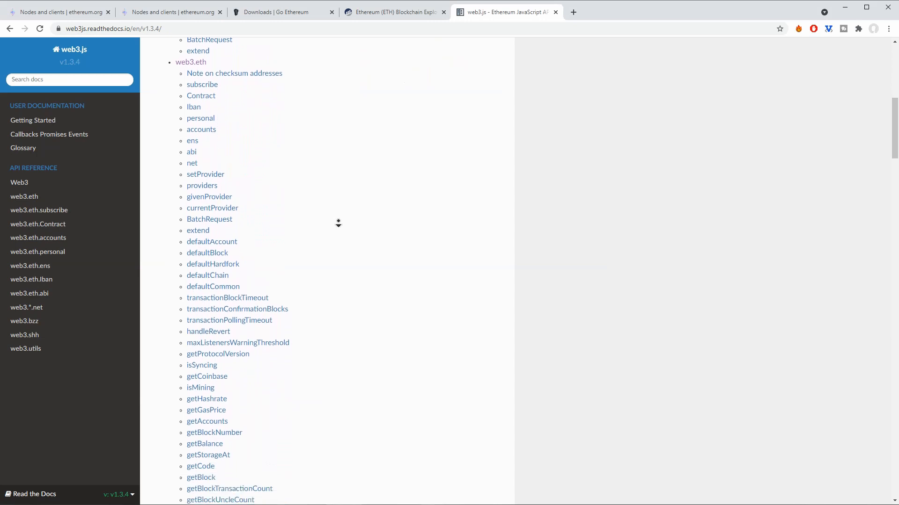
pyautogui.scroll(-3)
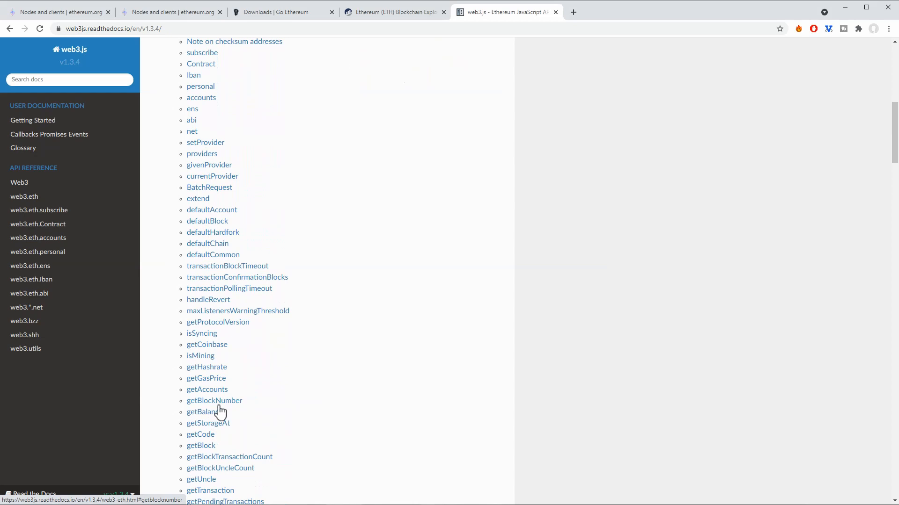
pyautogui.moveTo(213, 429)
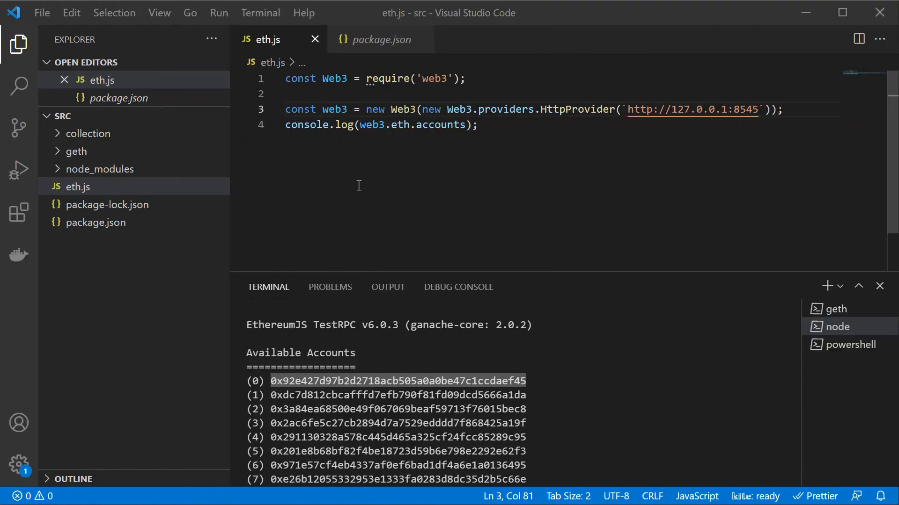
# - Open the Web3 class type definitions in node_modules/web3/types/index.d.ts and scroll through them
pyautogui.click(438, 79)
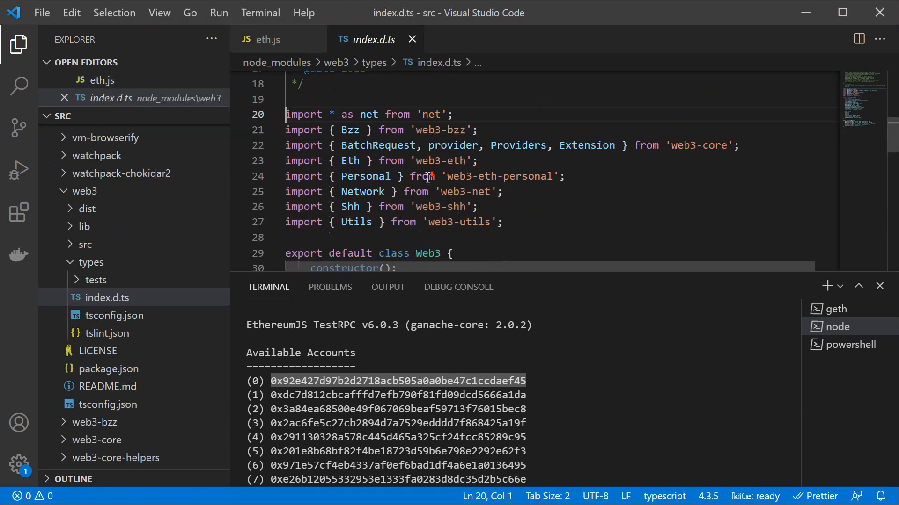
pyautogui.scroll(-3)
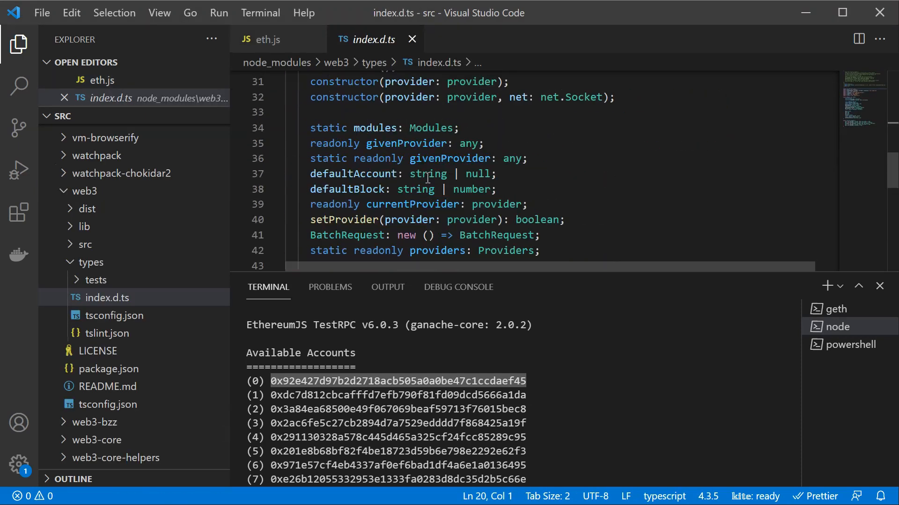
pyautogui.scroll(-3)
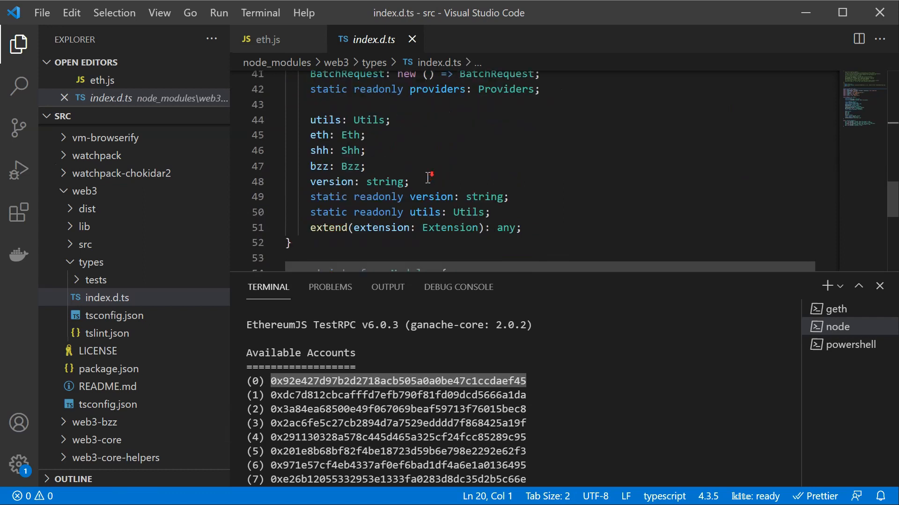
pyautogui.scroll(-3)
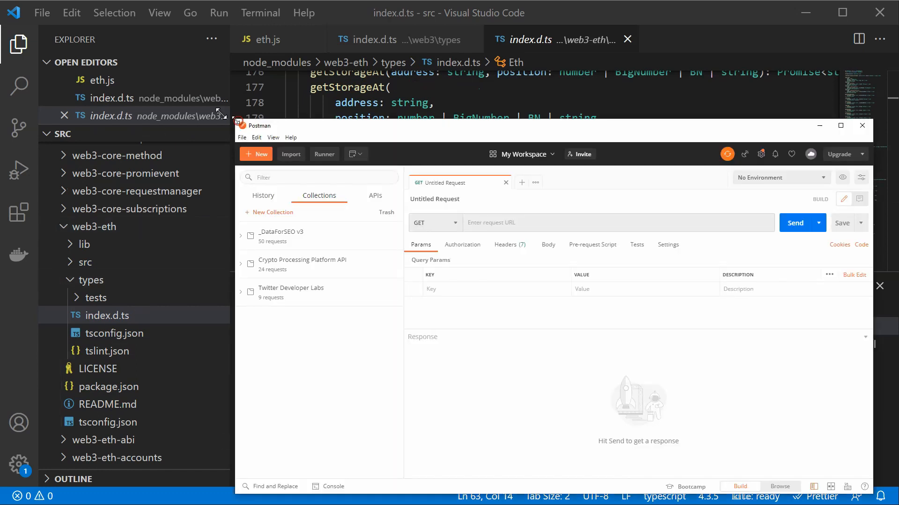
# - Enlarge Postman, expand the Crypto Processing Platform API collection and open its Ethereum, Bitcoin and ABX transactions requests
pyautogui.moveTo(259, 125); pyautogui.dragTo(140, 70)
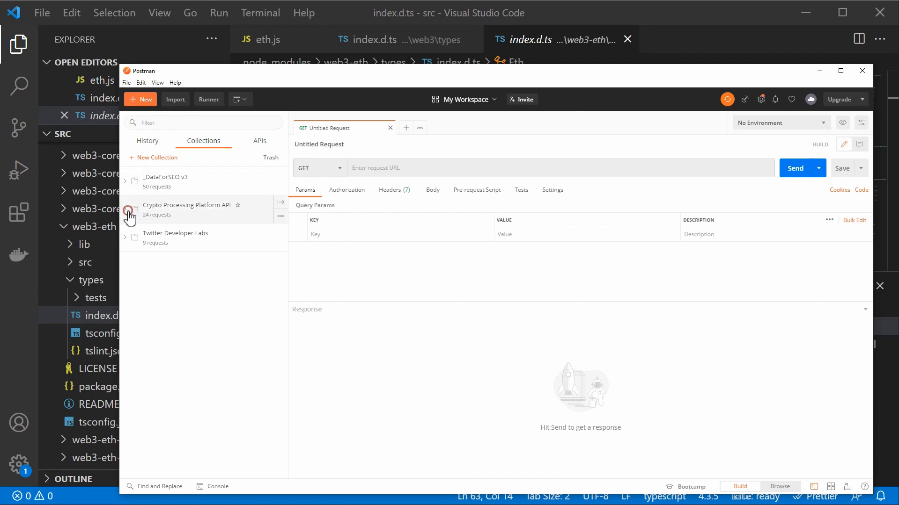
pyautogui.click(125, 209)
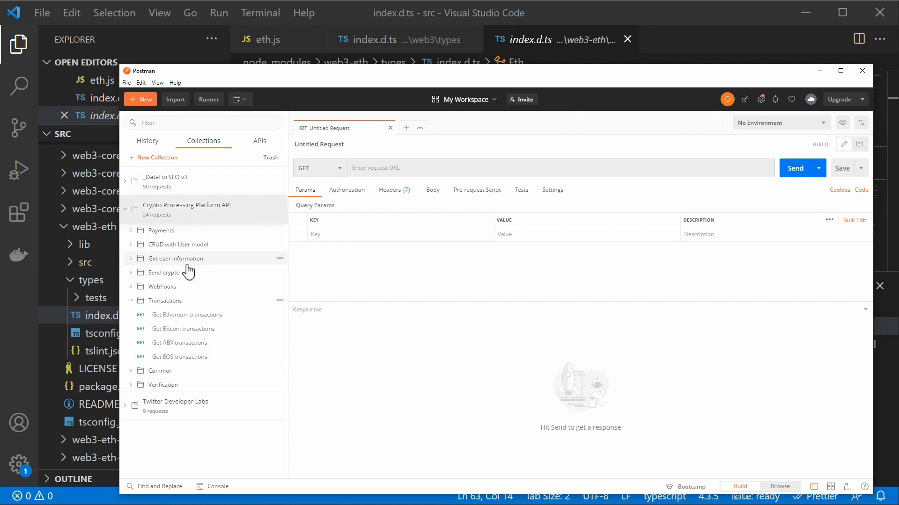
pyautogui.moveTo(188, 274)
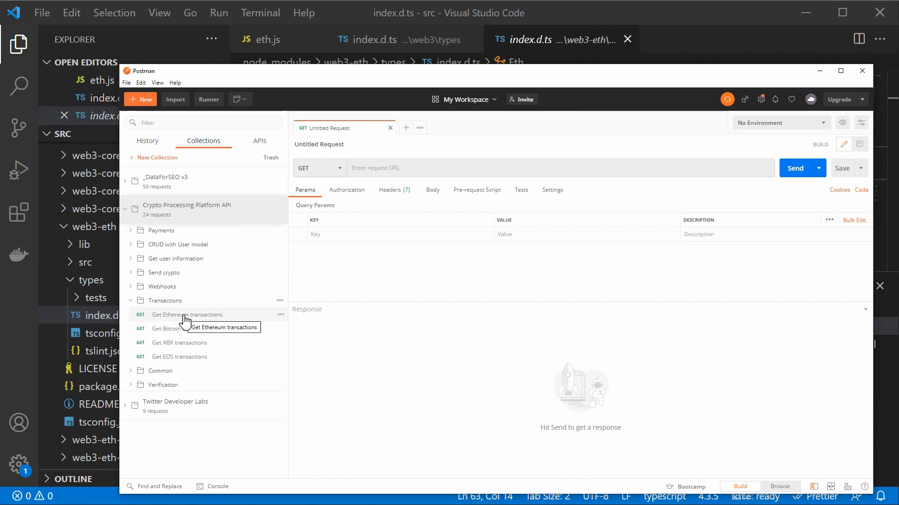
pyautogui.click(188, 314)
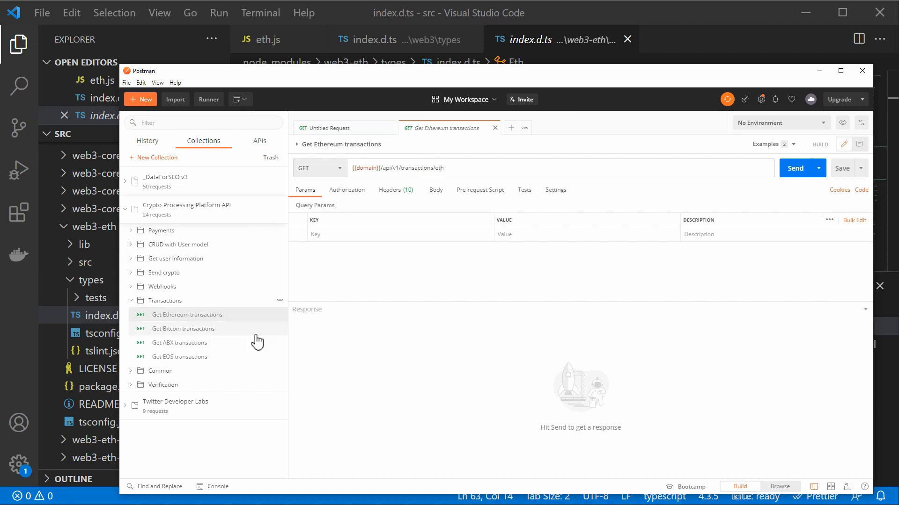
pyautogui.click(182, 329)
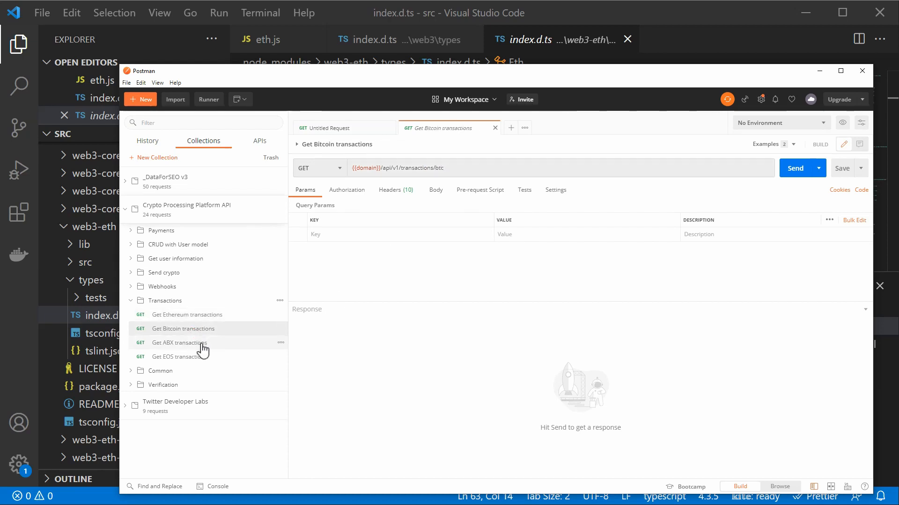
pyautogui.click(178, 343)
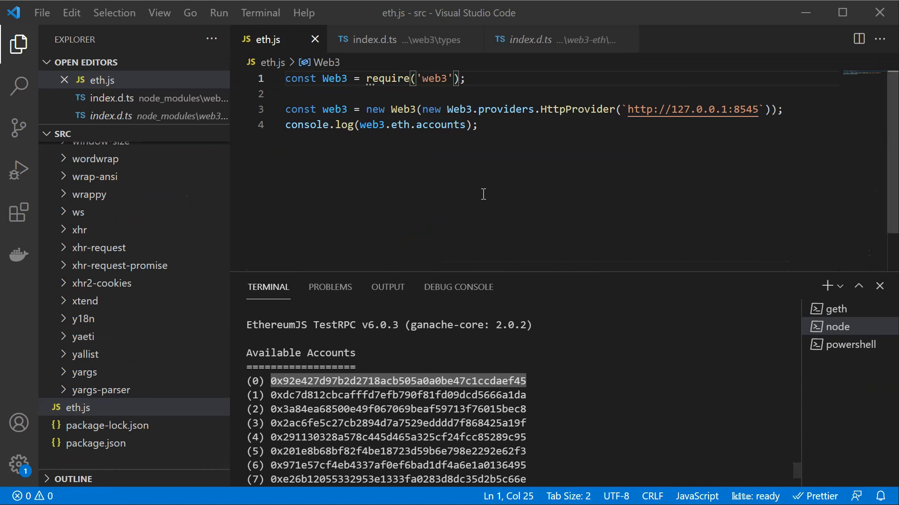
# - Check the geth terminal, then in PowerShell clear the screen and run node eth.js
pyautogui.click(832, 310)
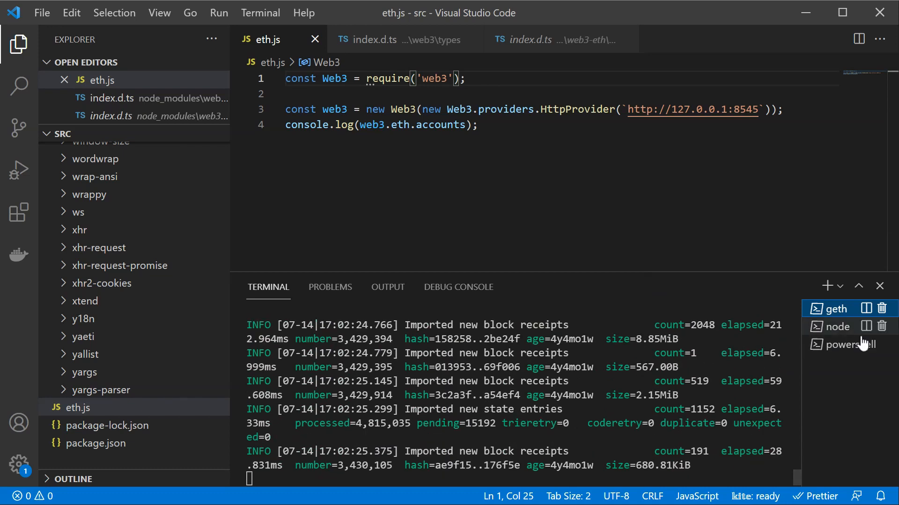
pyautogui.click(836, 327)
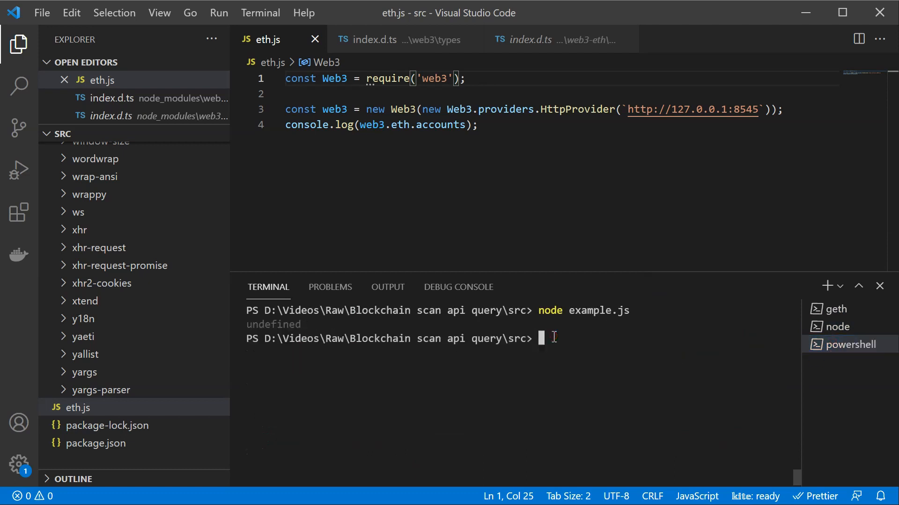
pyautogui.write('clear')
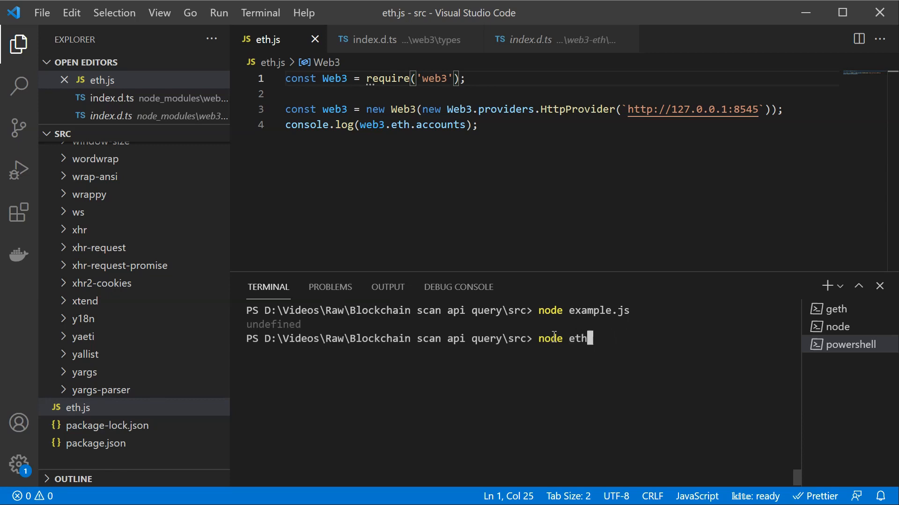
pyautogui.write('.js')
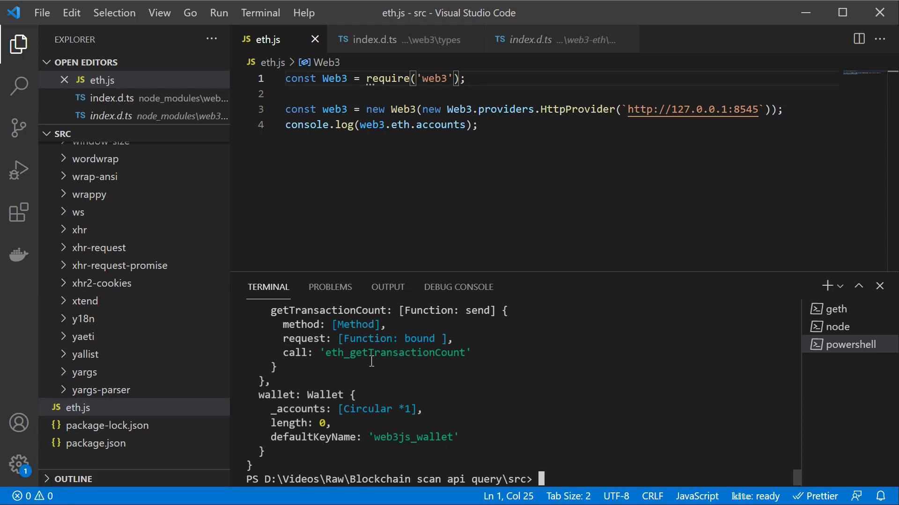
# - Declare myAddr, currentBlock, n and bal, and a for loop counting down from currentBlock while i >= 0
pyautogui.write("var myAddr = ''")
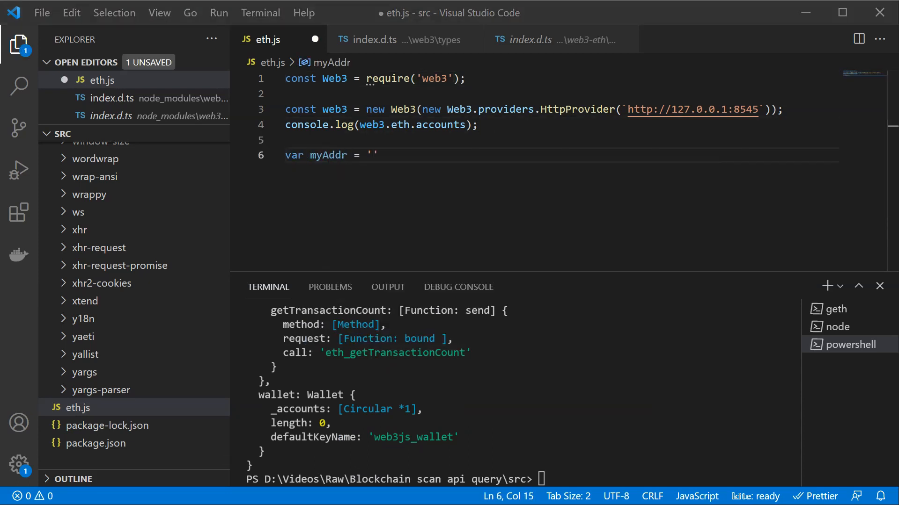
pyautogui.write('var currentBlock = web3.eth.blockNumber;')
pyautogui.write('var n = web3.eth.getTransaction')
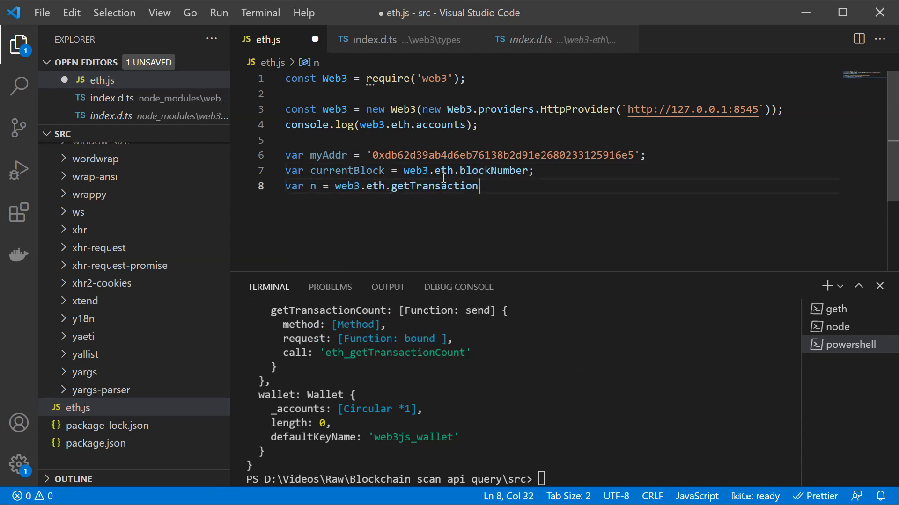
pyautogui.write('(myAddr, currentBlock);')
pyautogui.write('for (')
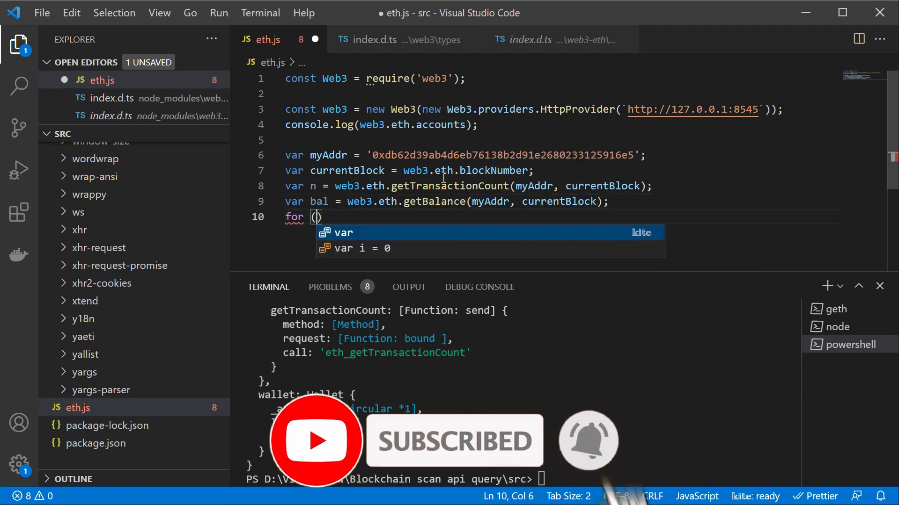
pyautogui.write('var i = currentBlock; i >= 0 &&')
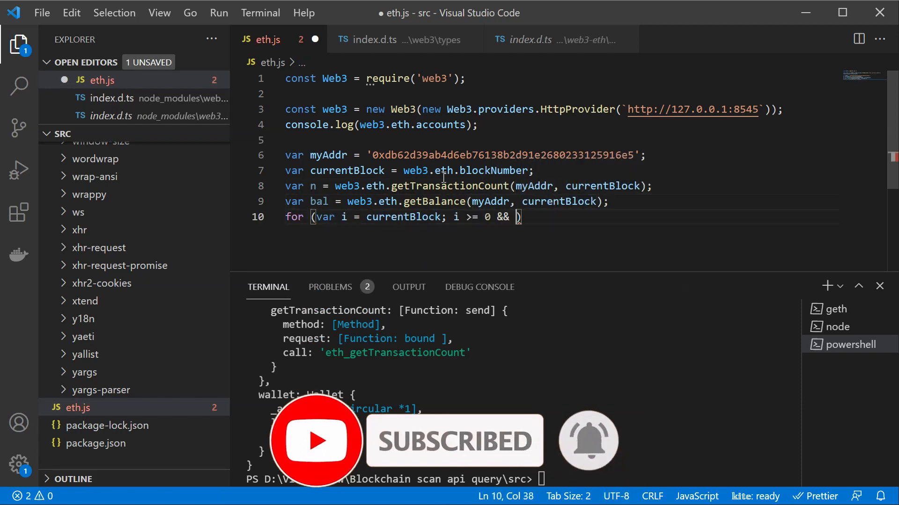
pyautogui.write('(n > 0 || bal > 0); --i) {')
pyautogui.write('console')
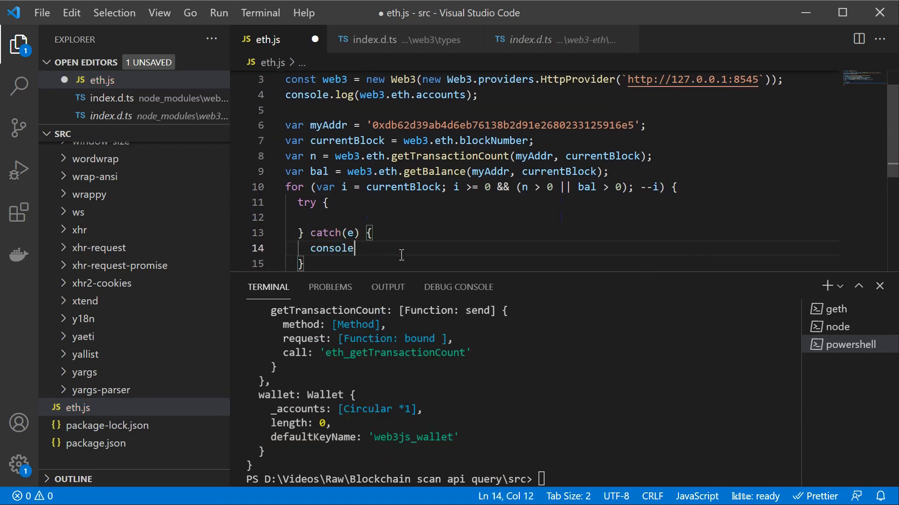
# - Inside the loop add try/catch around eth.getBlock with an 'Error for block' log and an if(myAddr) transaction check; save
pyautogui.write('.error("Error for block " + i, e)')
pyautogui.write('console.log(i, e.from, e.to, e.value.toString')
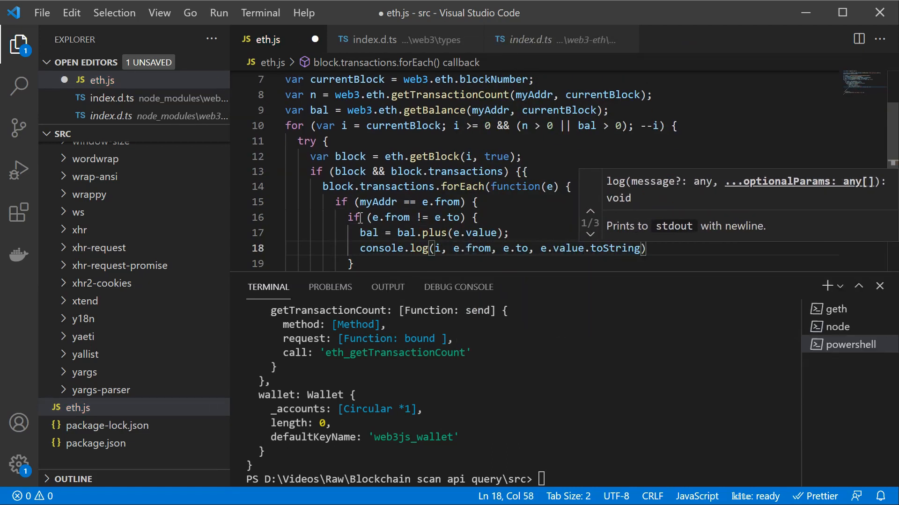
pyautogui.write('if(myAddr = e.to) {')
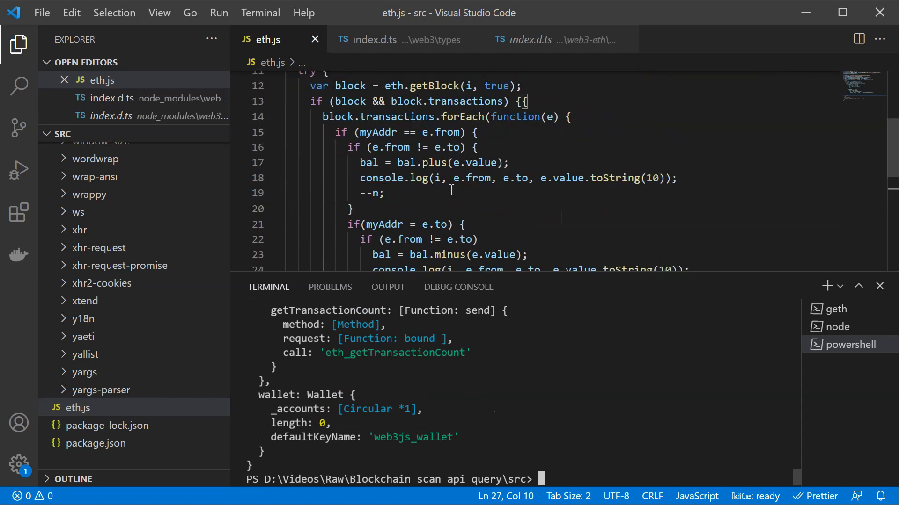
pyautogui.moveTo(518, 240)
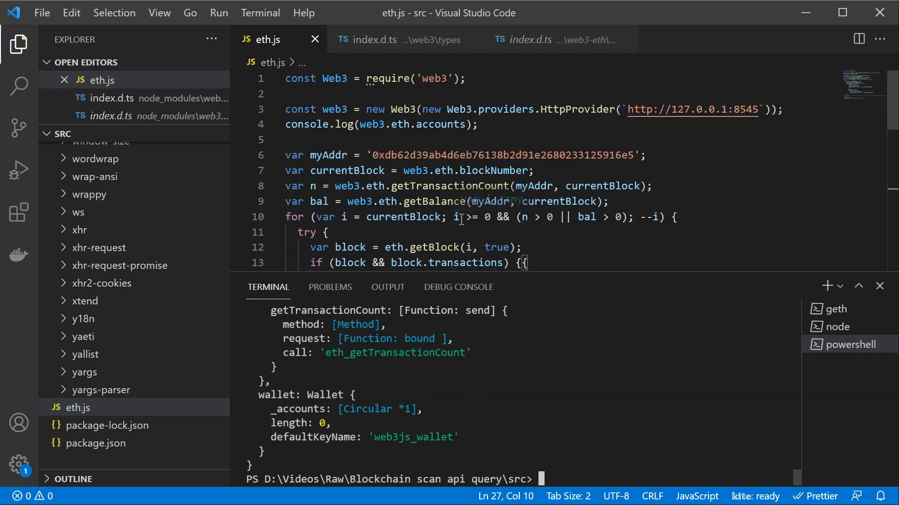
# - Shrink the terminal panel and scroll down to review the block-scanning loop
pyautogui.moveTo(544, 275); pyautogui.dragTo(544, 316)
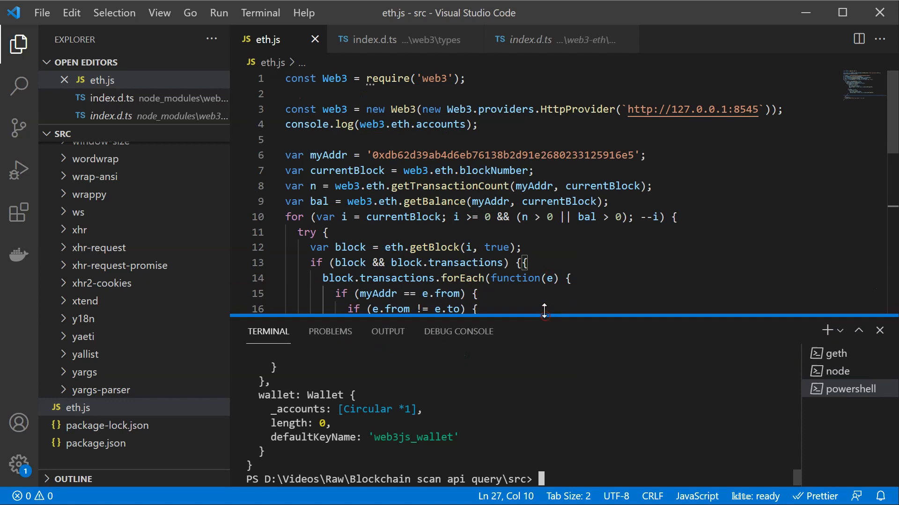
pyautogui.scroll(-3)
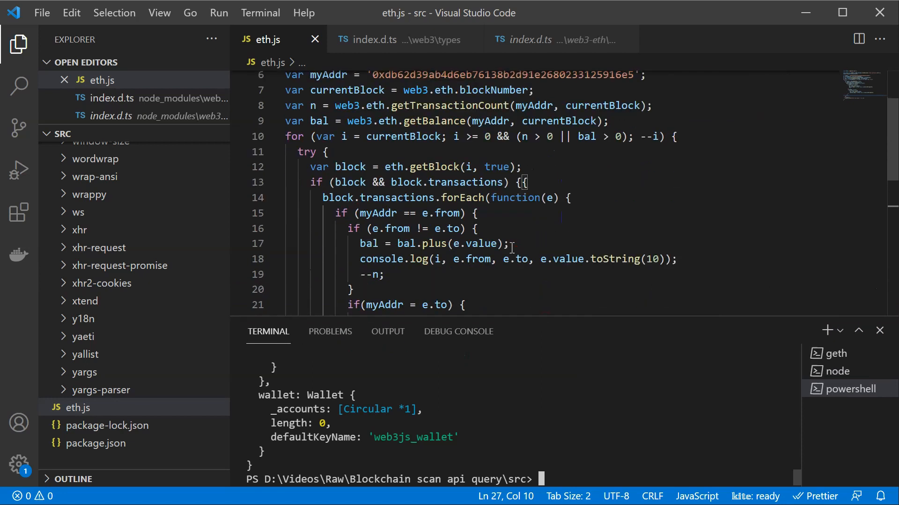
pyautogui.moveTo(423, 183)
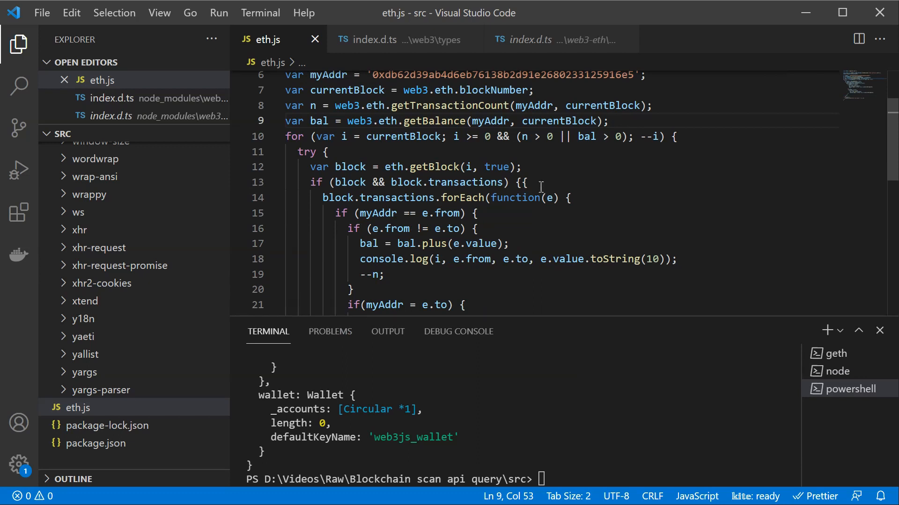
pyautogui.moveTo(409, 213)
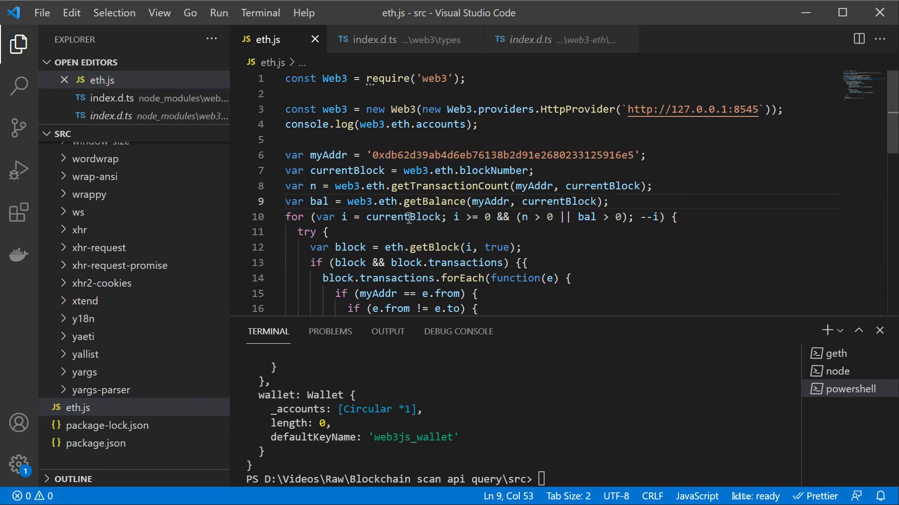
pyautogui.moveTo(401, 216)
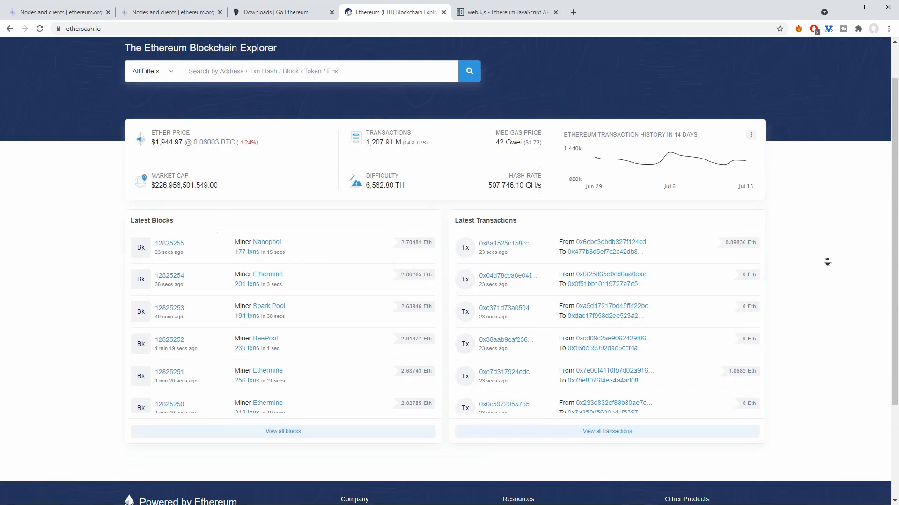
pyautogui.scroll(-3)
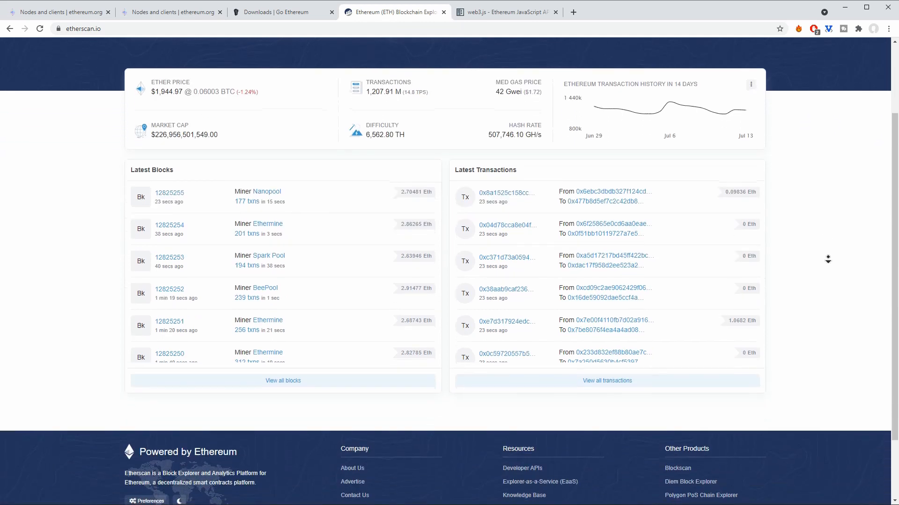
pyautogui.scroll(-3)
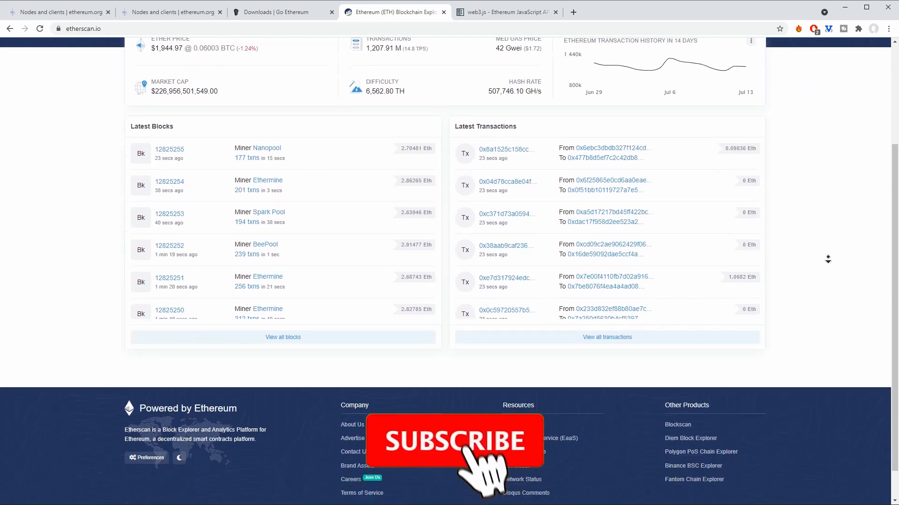